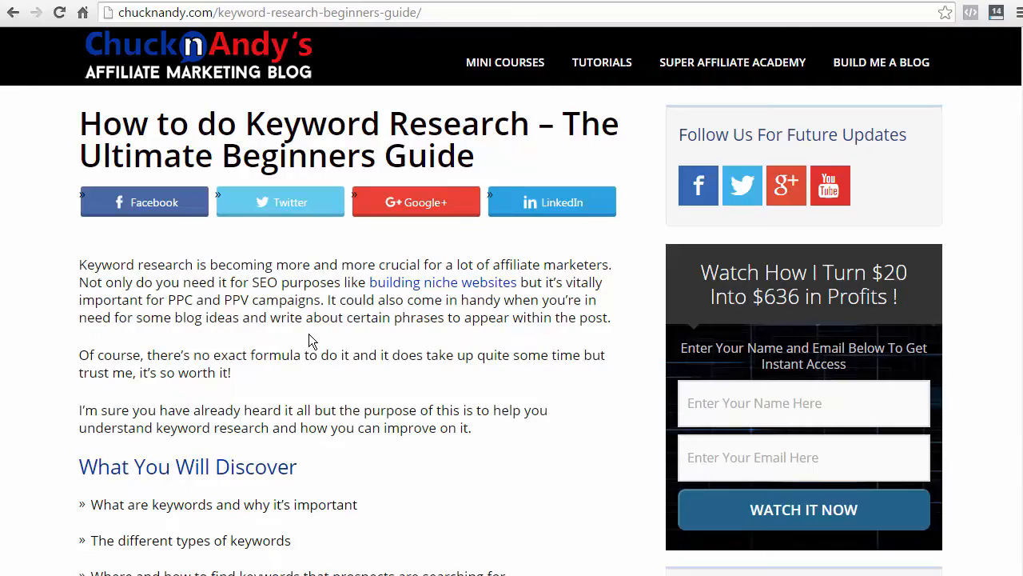
Search Google for 'boxing gloves' and explore autocomplete variants by adding 'a' and 'c'
scroll("down", 3)
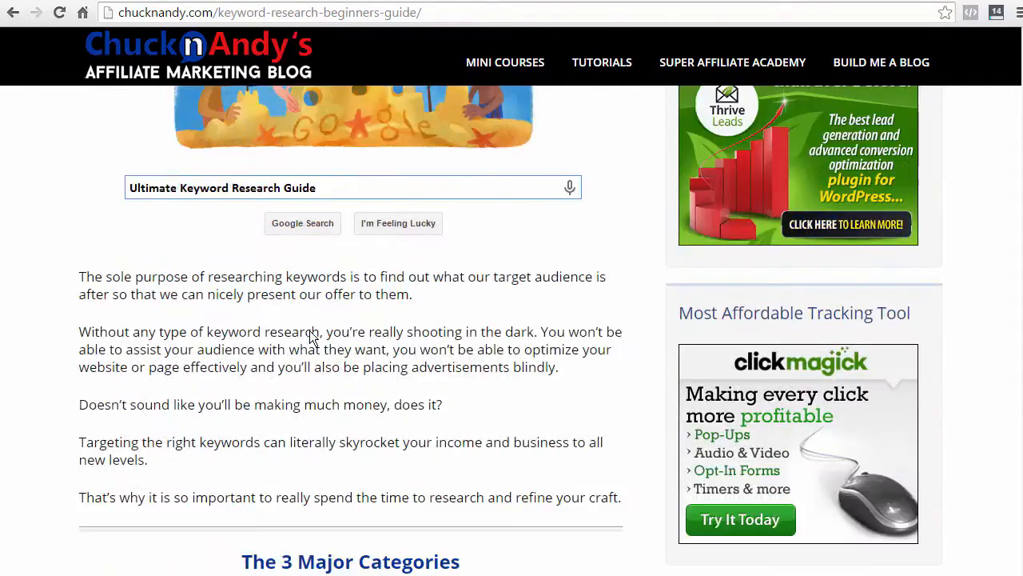
scroll("down", 3)
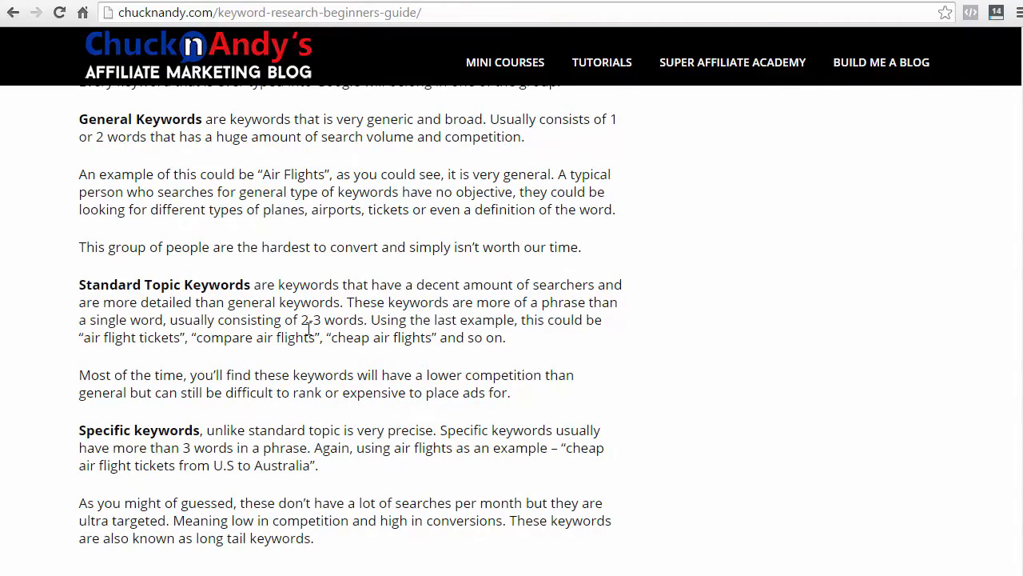
scroll("down", 3)
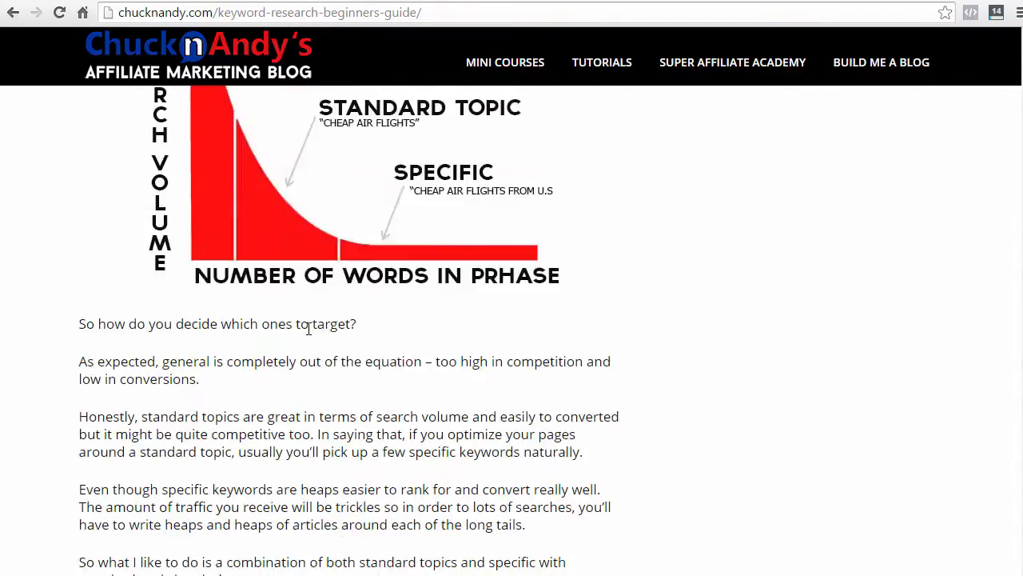
scroll("down", 3)
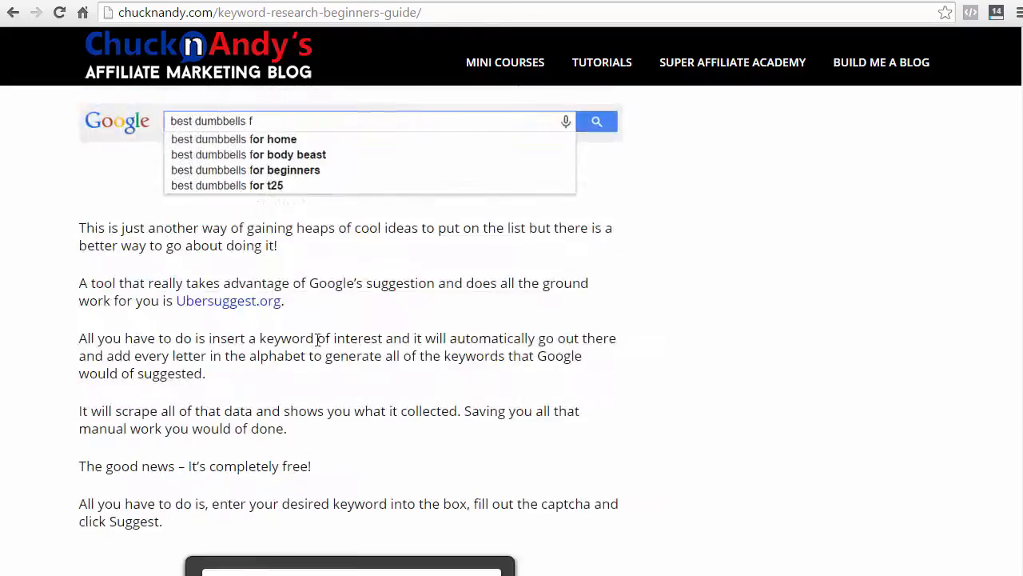
scroll("down", 3)
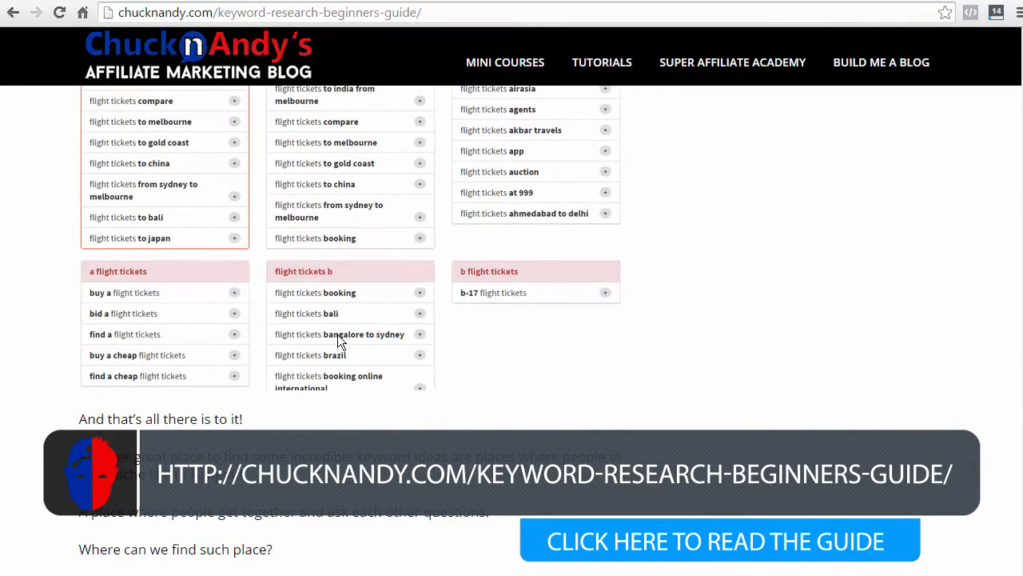
scroll("down", 3)
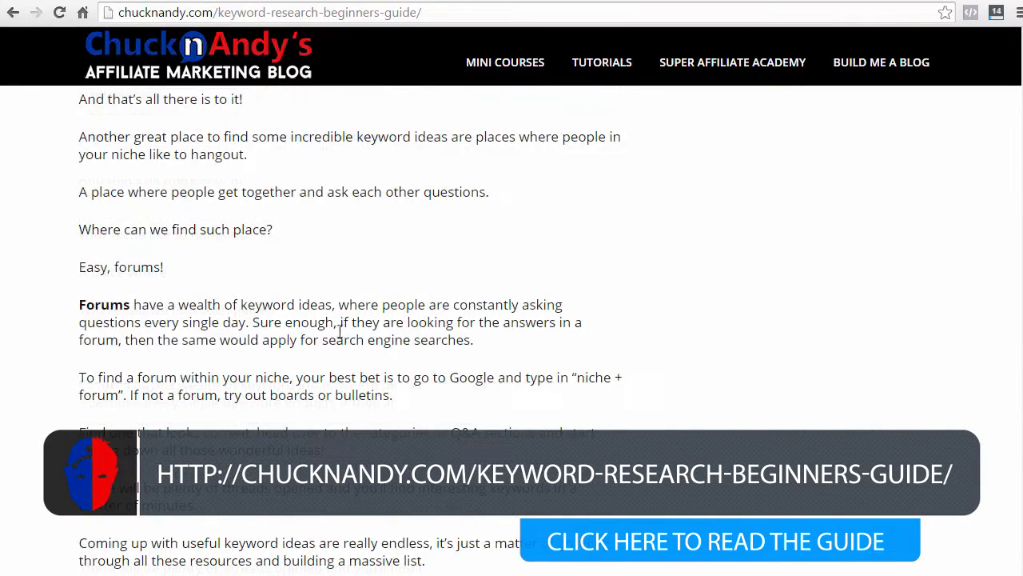
scroll("down", 3)
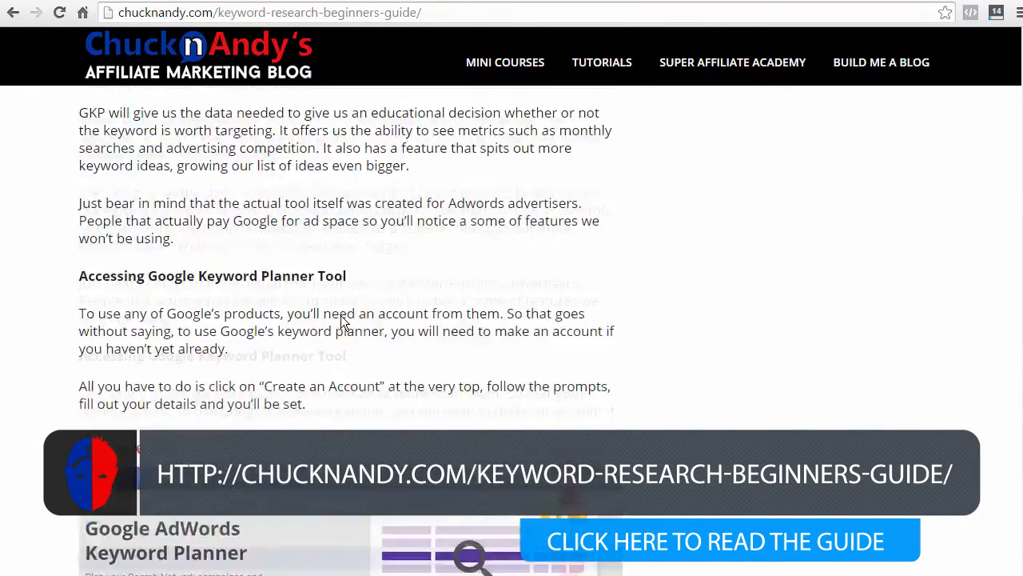
scroll("down", 3)
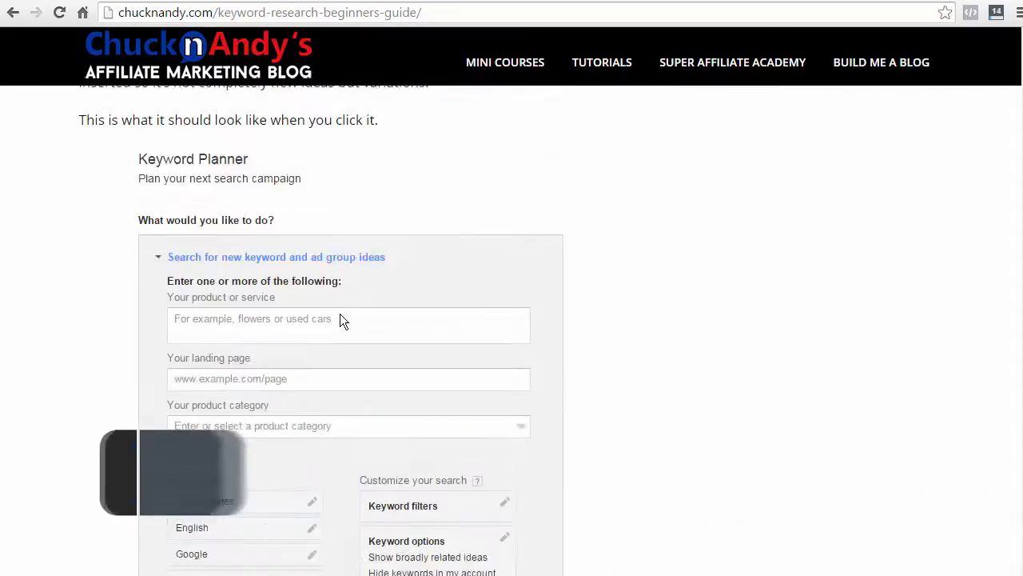
scroll("down", 3)
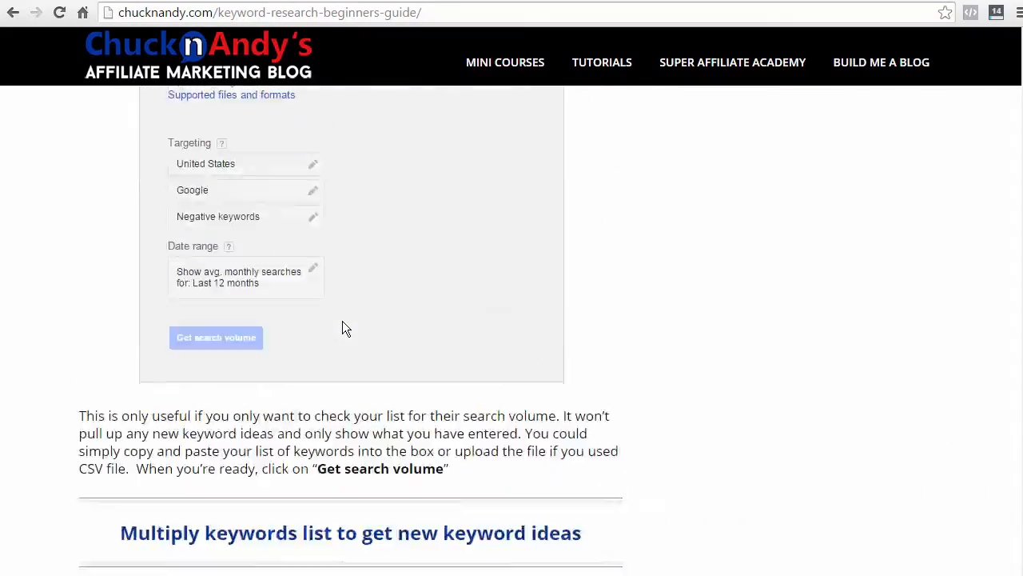
scroll("up", 3)
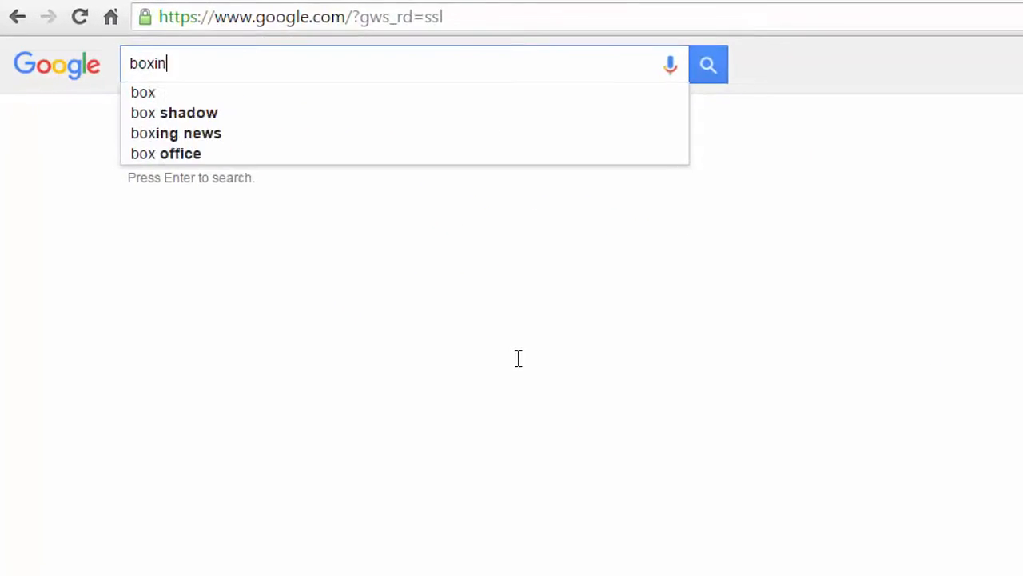
type("boxing gloves")
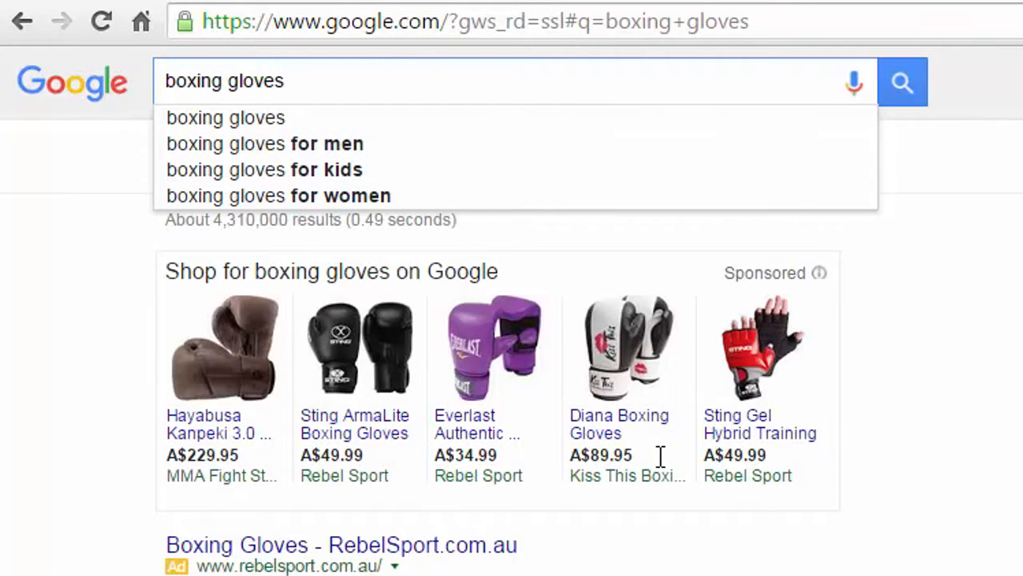
mouse_move(432, 169)
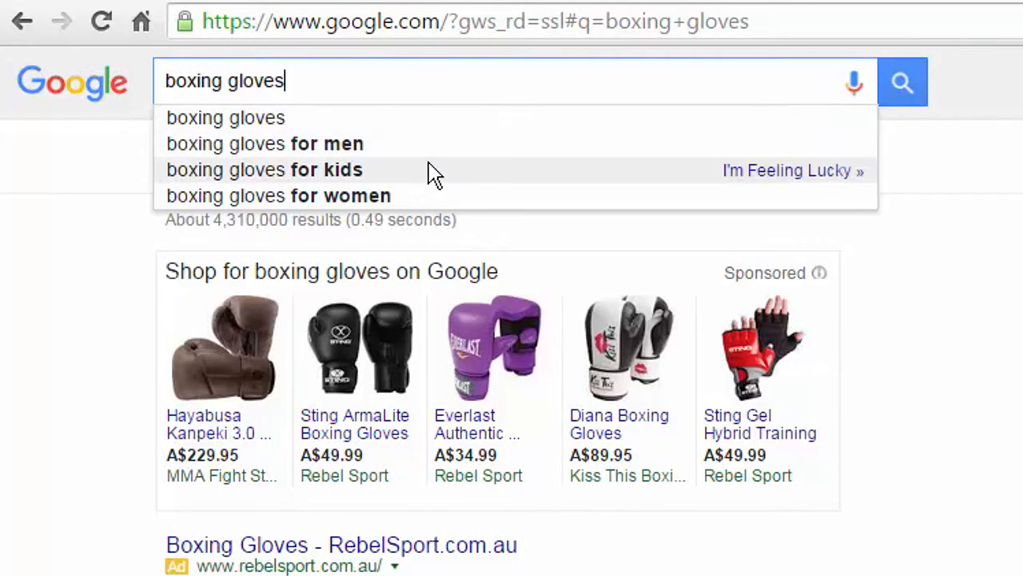
type("a")
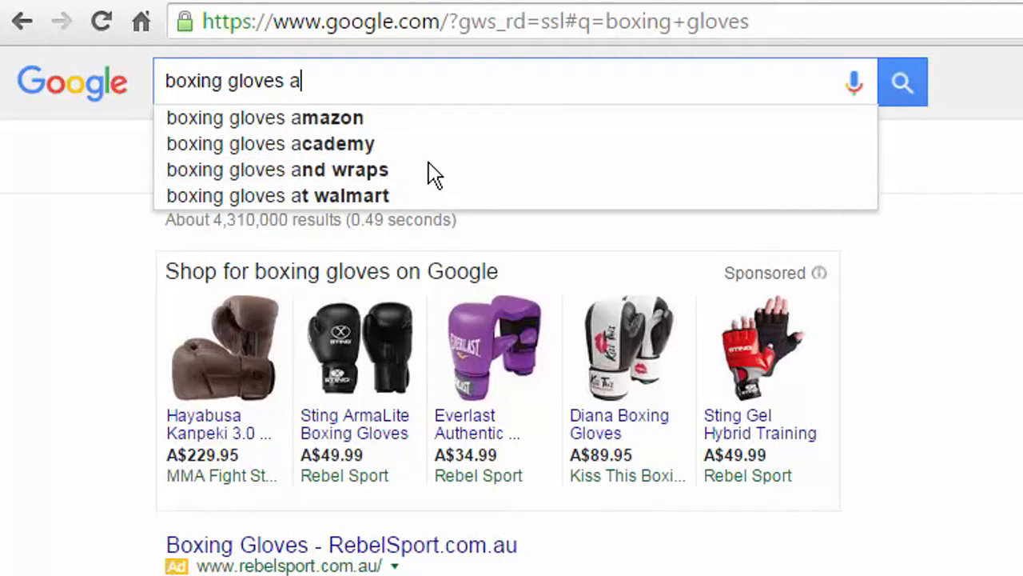
type("c")
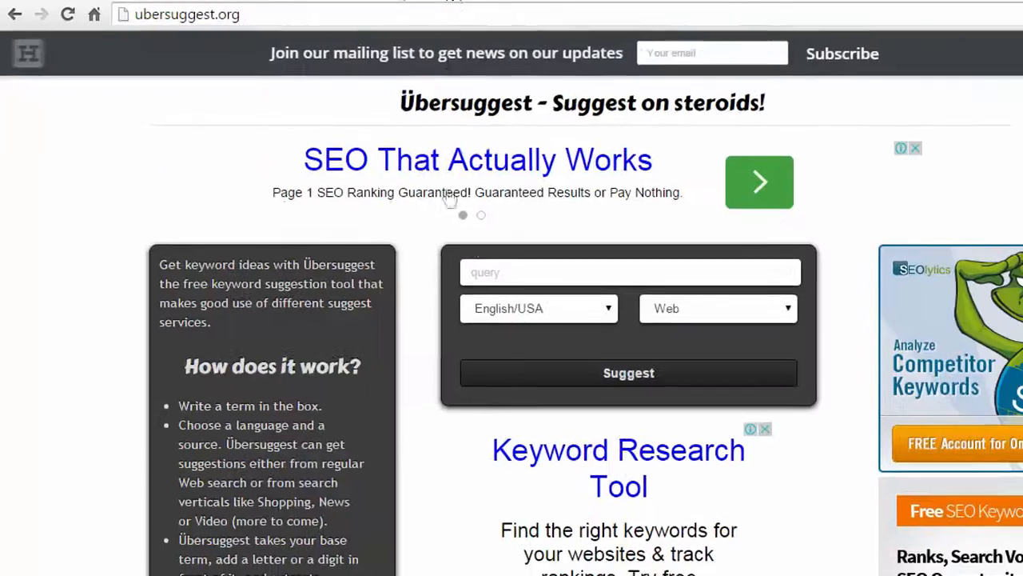
Generate Ubersuggest suggestions for 'boxing glove' and scan the 985 results for phrases to collect
type("boxing")
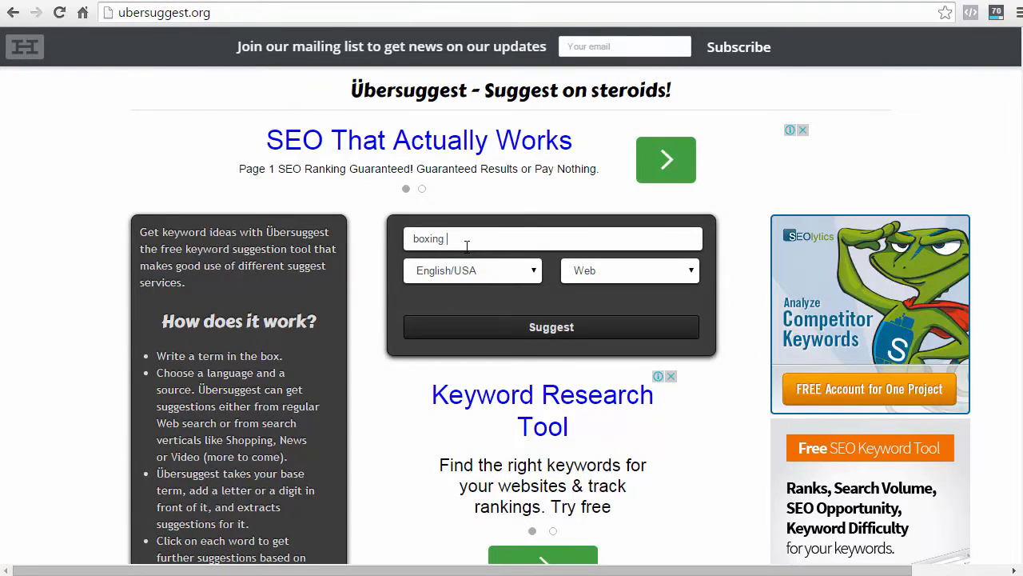
type("glove")
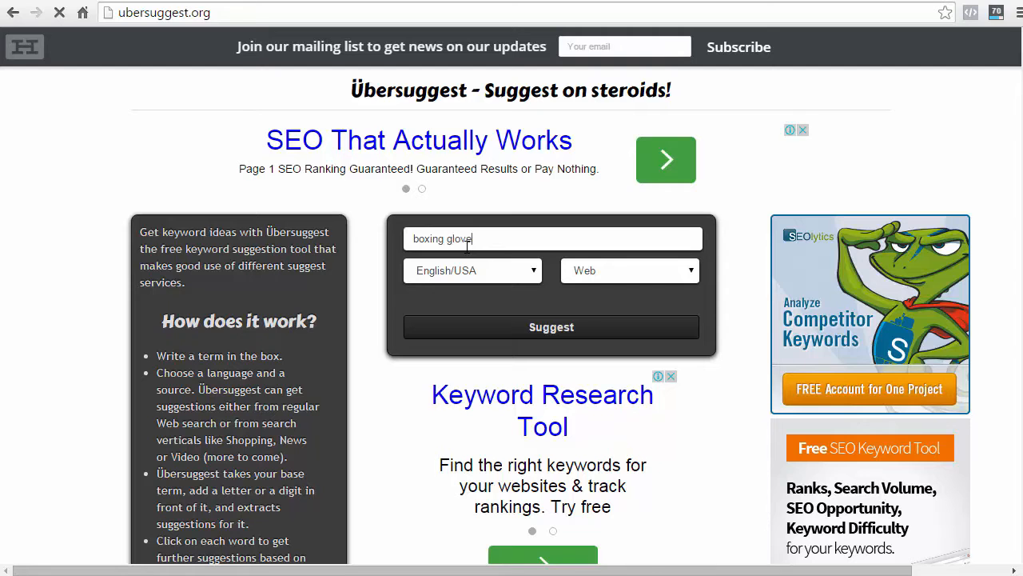
left_click(550, 327)
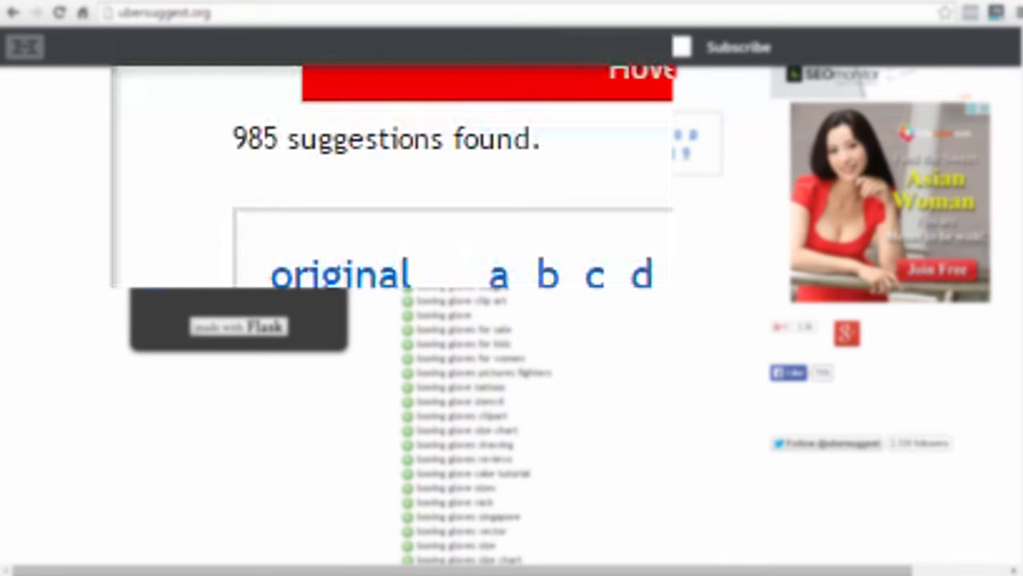
mouse_move(339, 148)
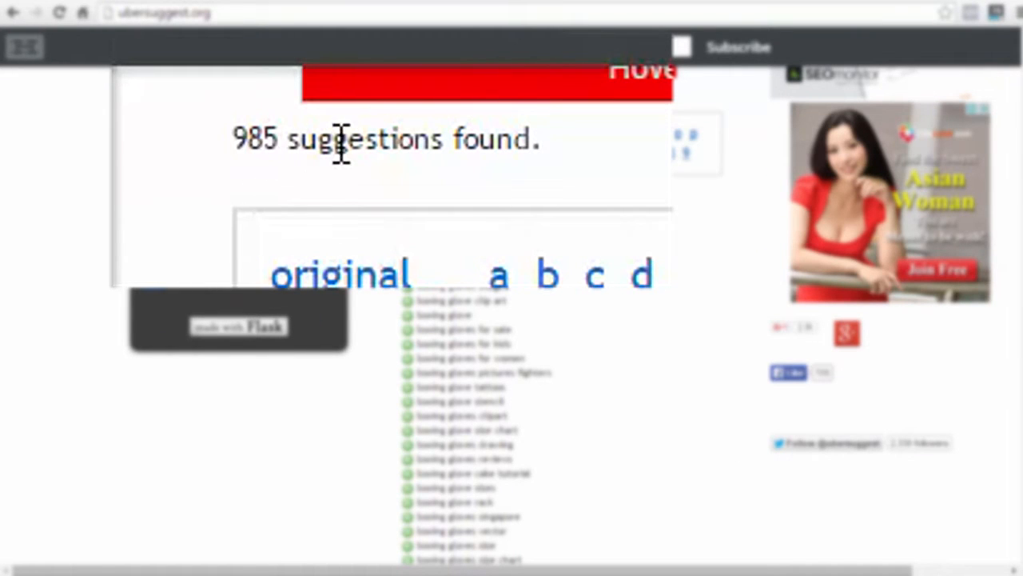
mouse_move(339, 150)
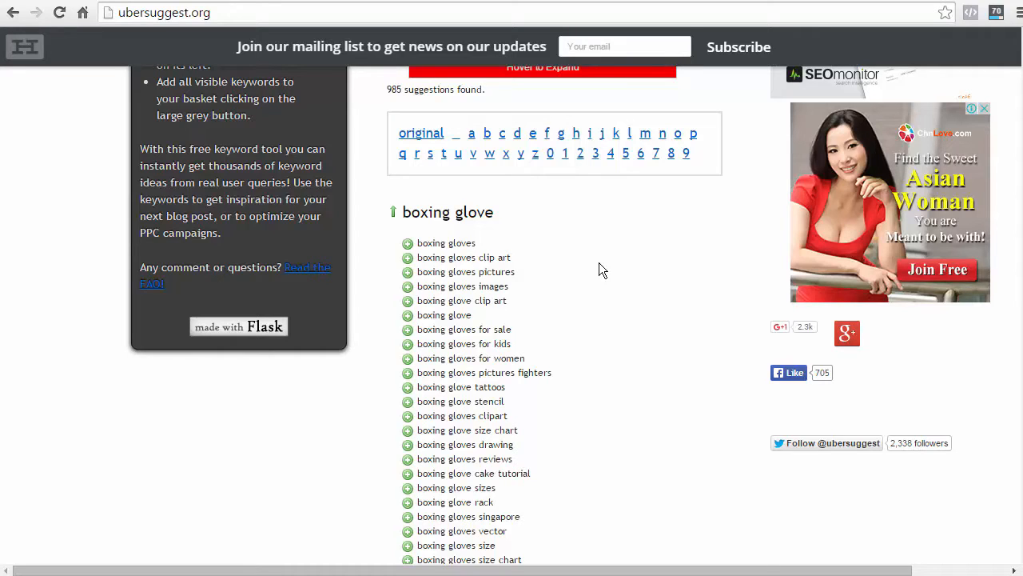
mouse_move(391, 257)
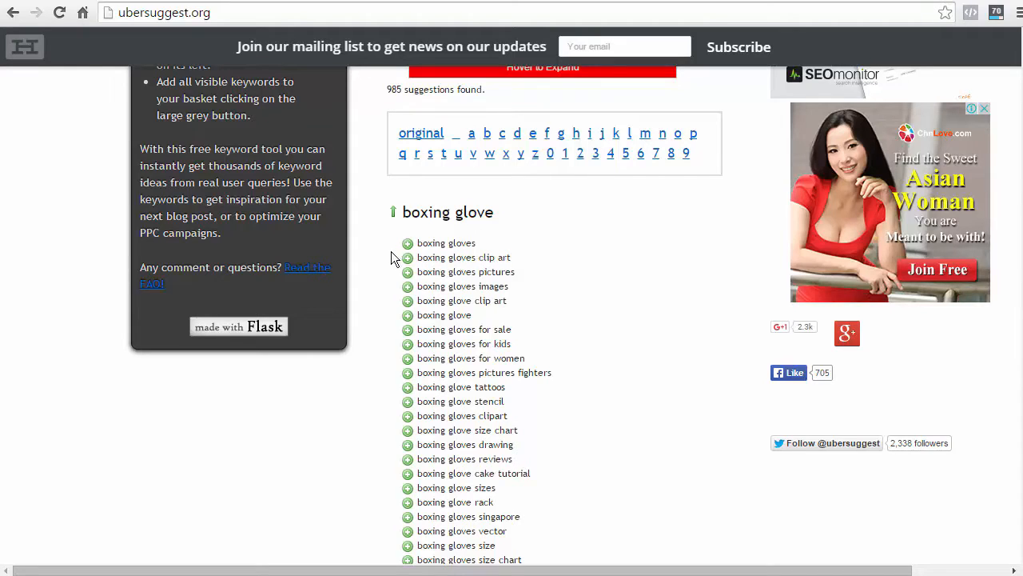
scroll("down", 3)
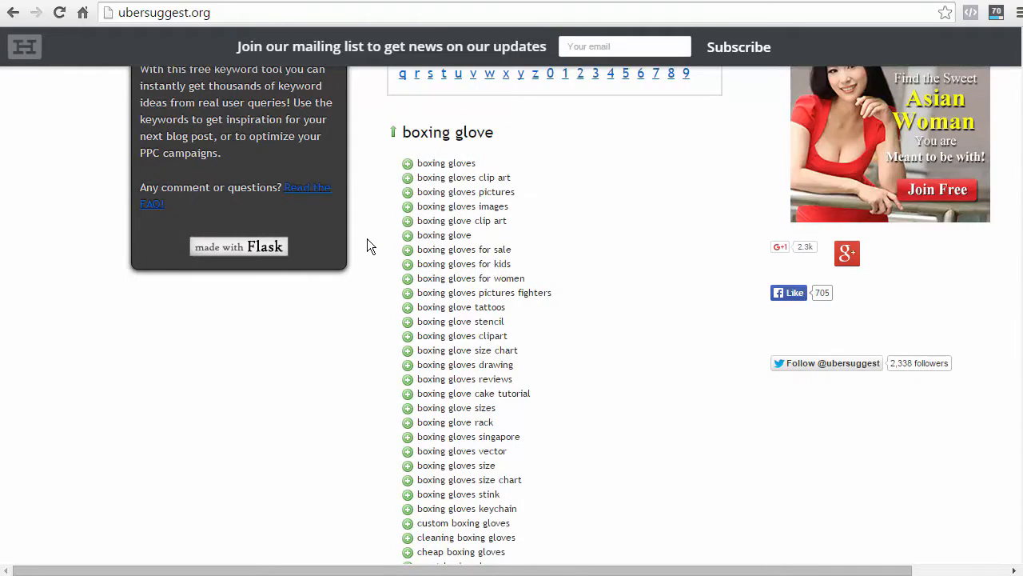
mouse_move(408, 256)
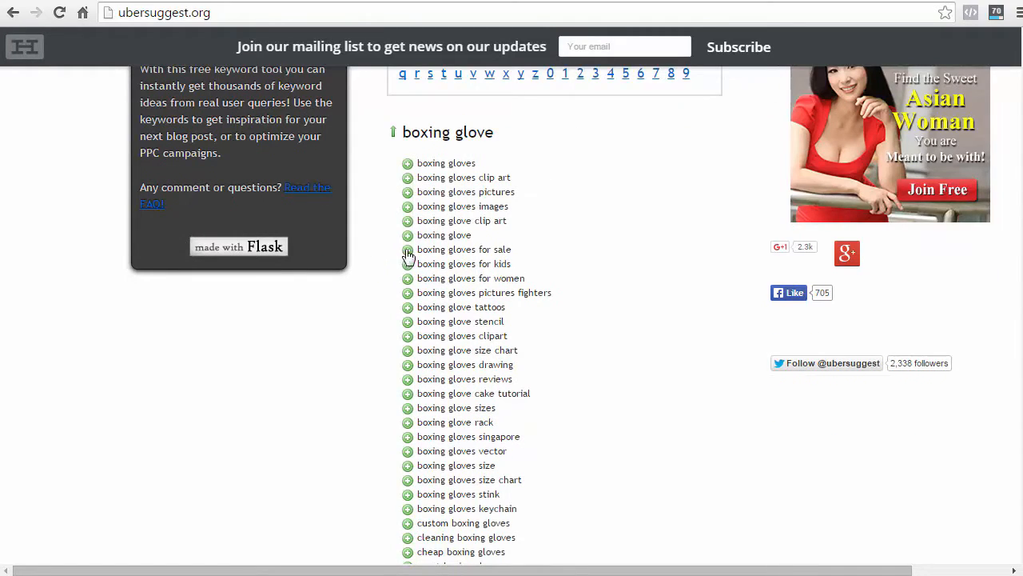
scroll("down", 3)
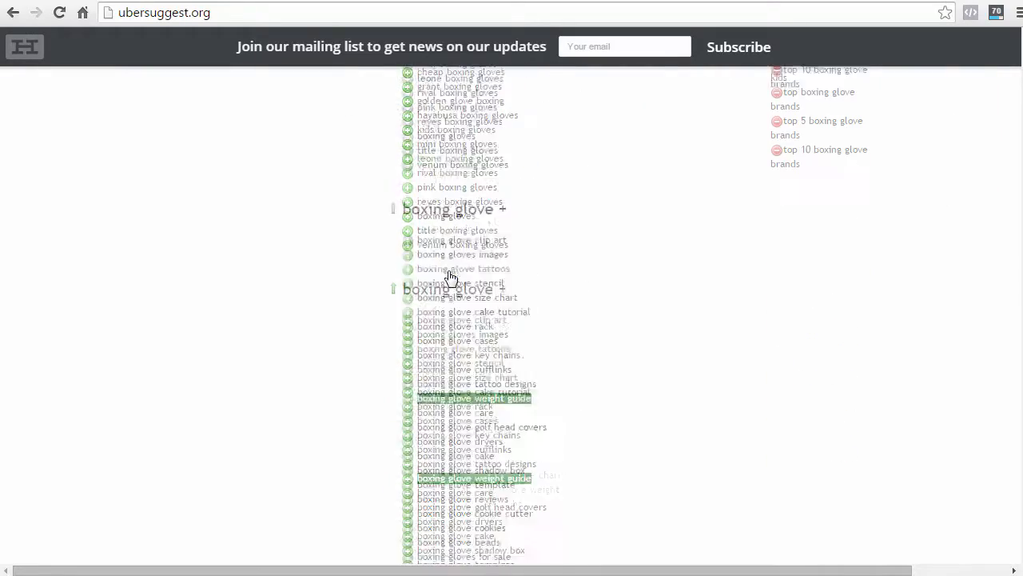
scroll("up", 3)
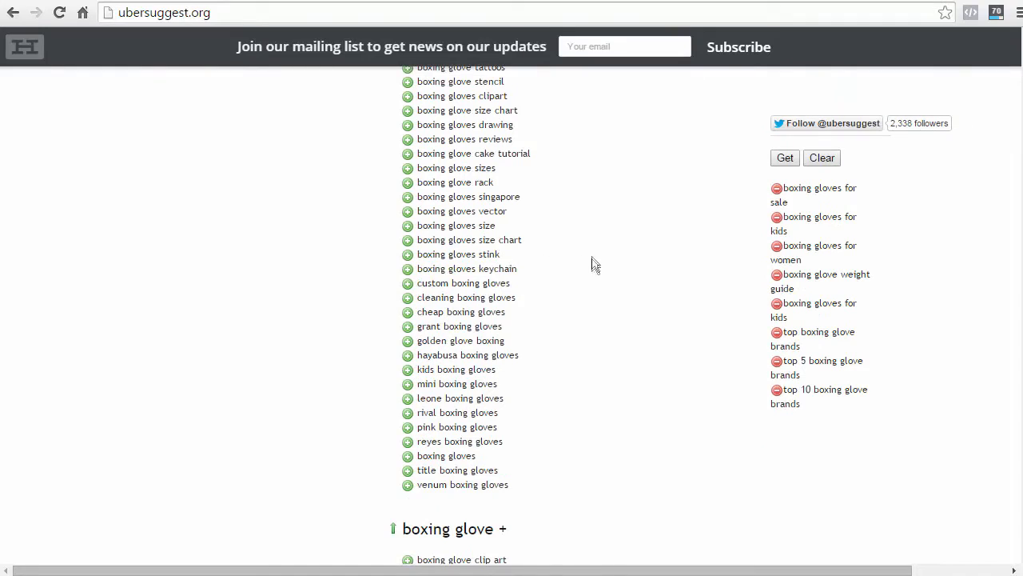
mouse_move(608, 243)
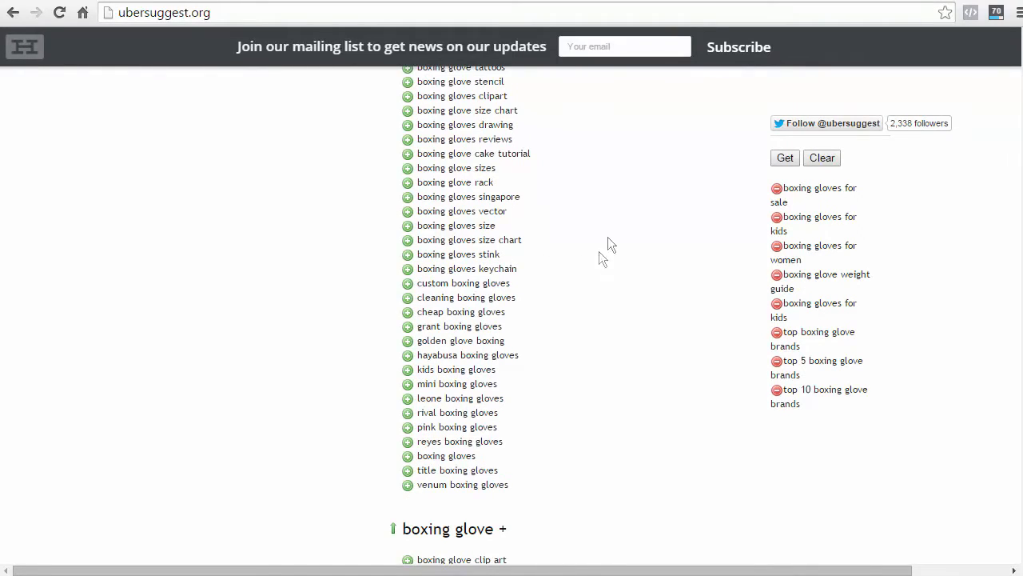
mouse_move(879, 207)
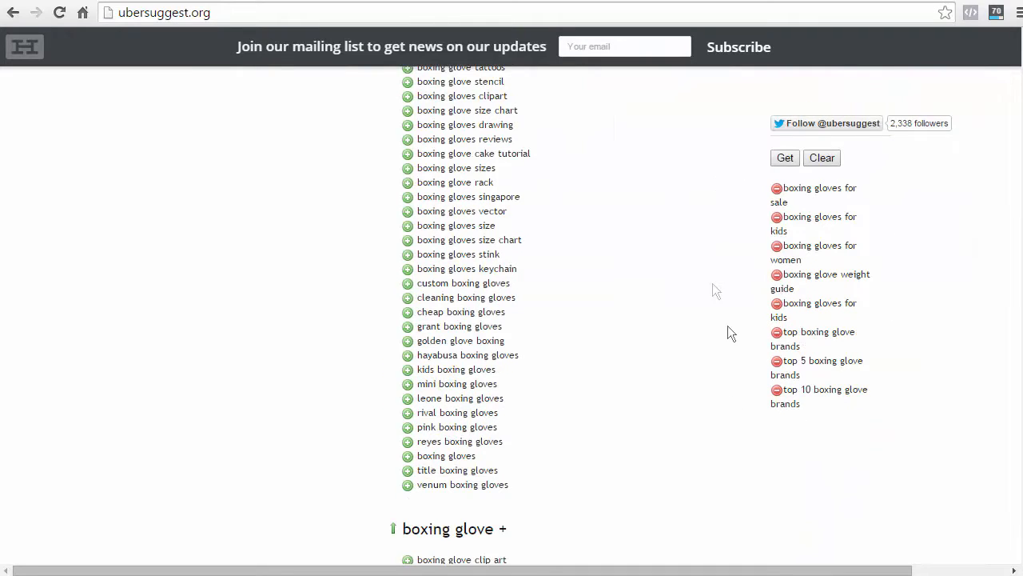
mouse_move(796, 334)
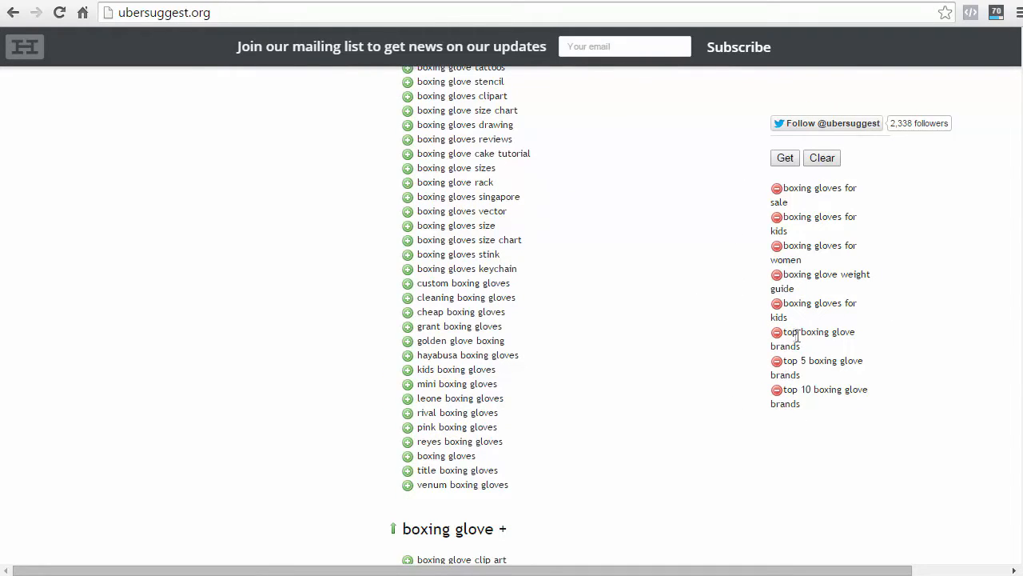
mouse_move(707, 280)
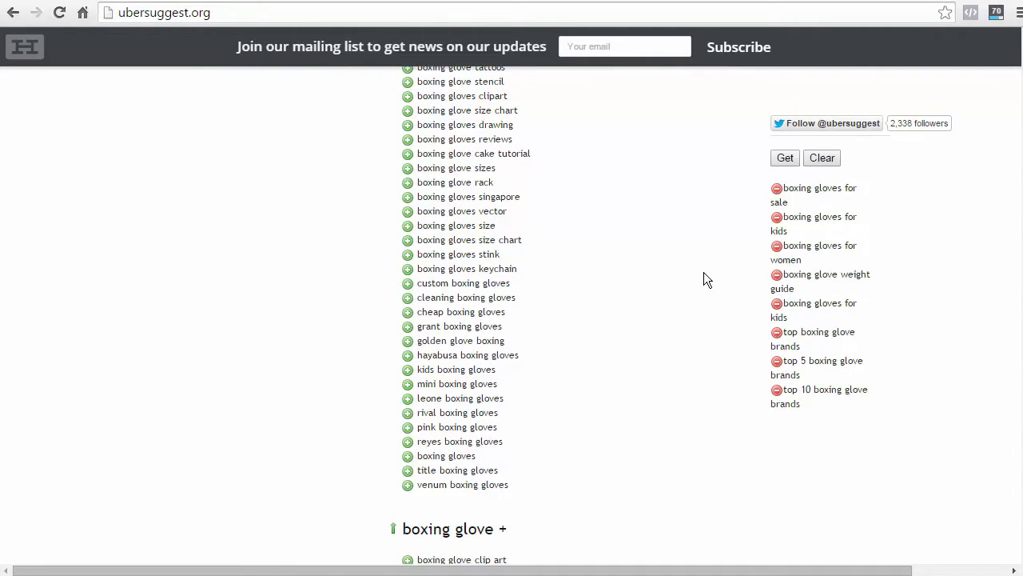
Export the eight collected phrases to the Copy & Paste list and select them for copying
left_click(783, 158)
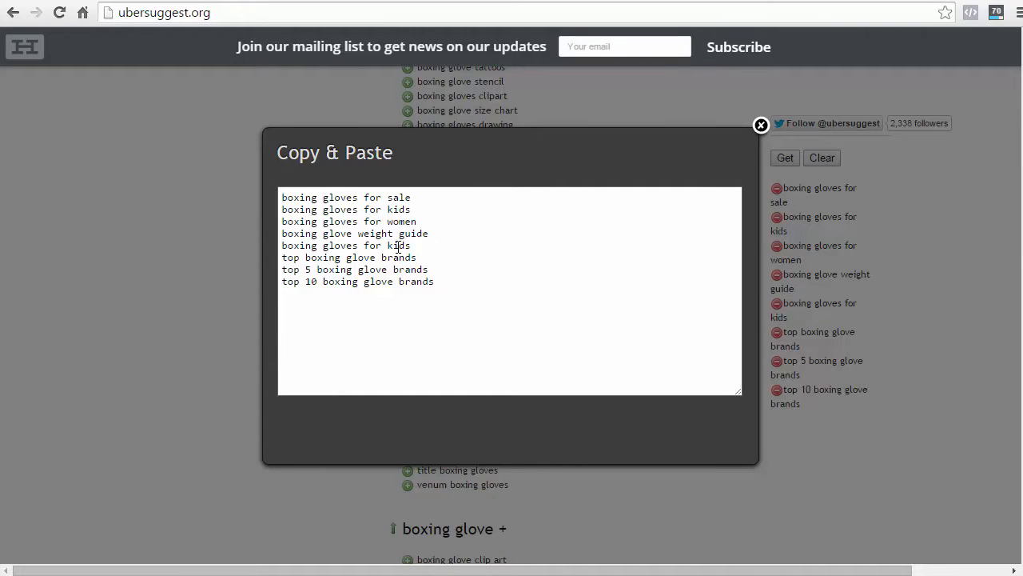
mouse_move(344, 198)
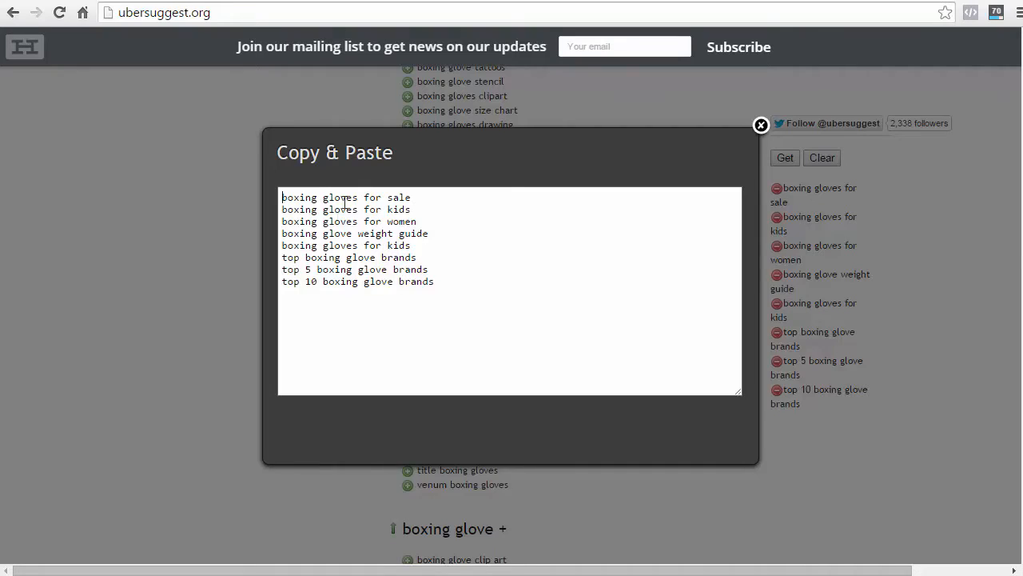
mouse_move(423, 289)
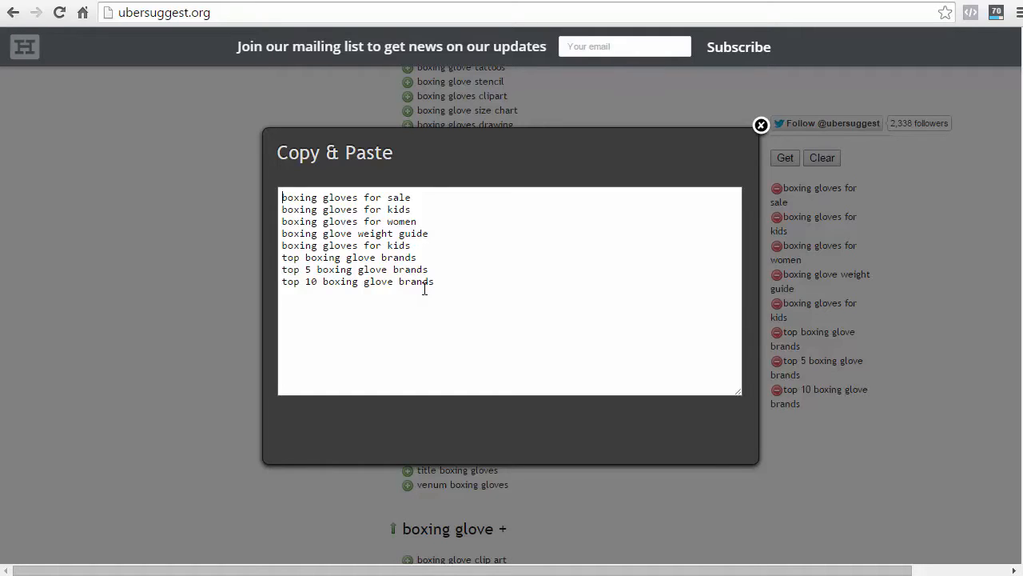
left_click(438, 282)
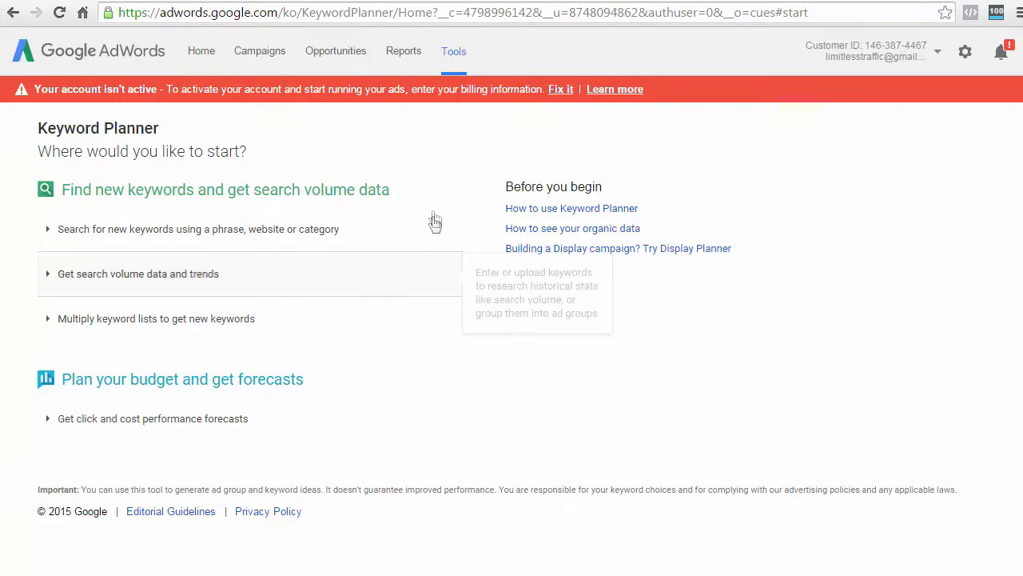
mouse_move(470, 175)
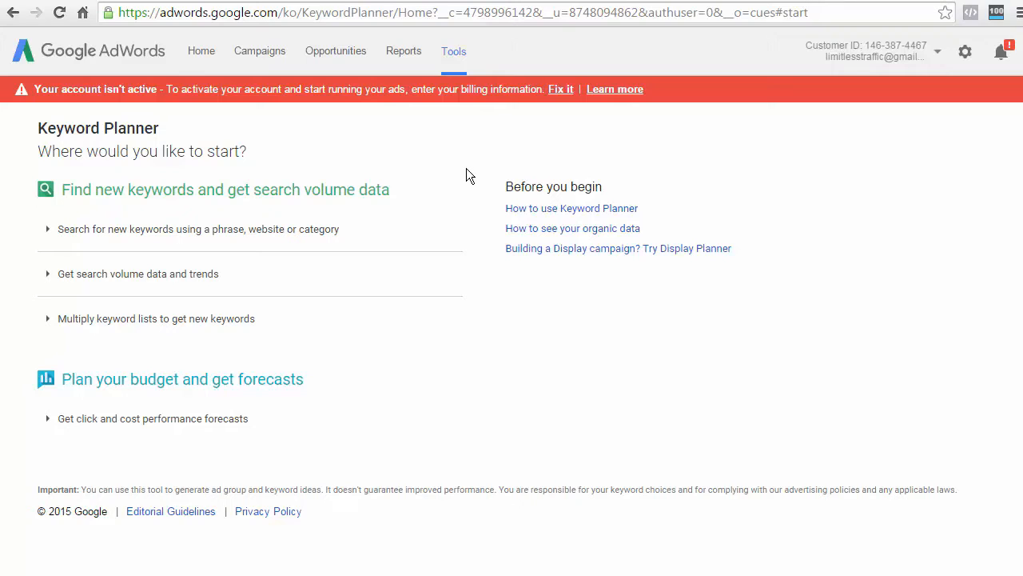
mouse_move(112, 285)
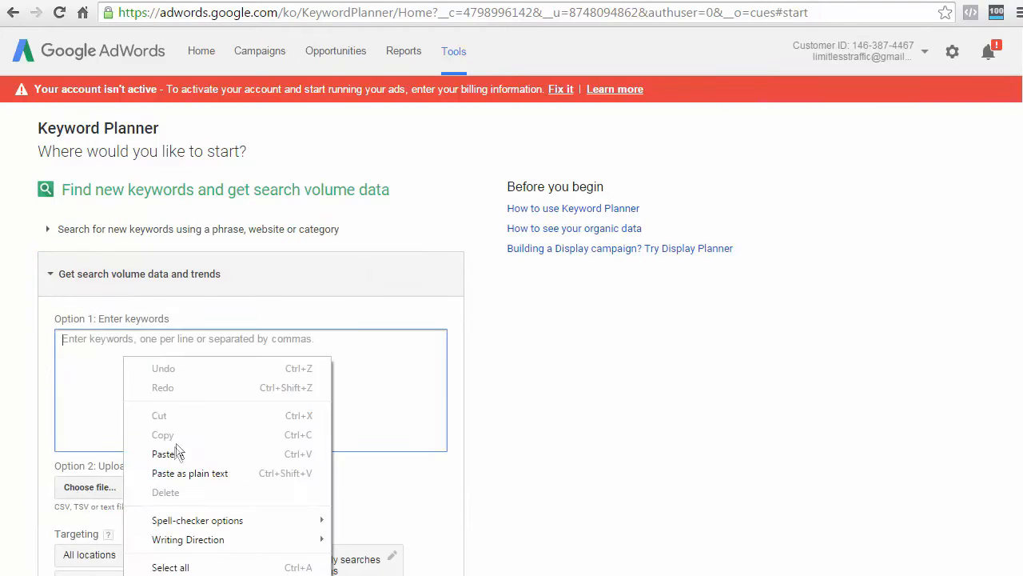
Paste the eight boxing glove phrases into Keyword Planner and request their search volumes
left_click(164, 454)
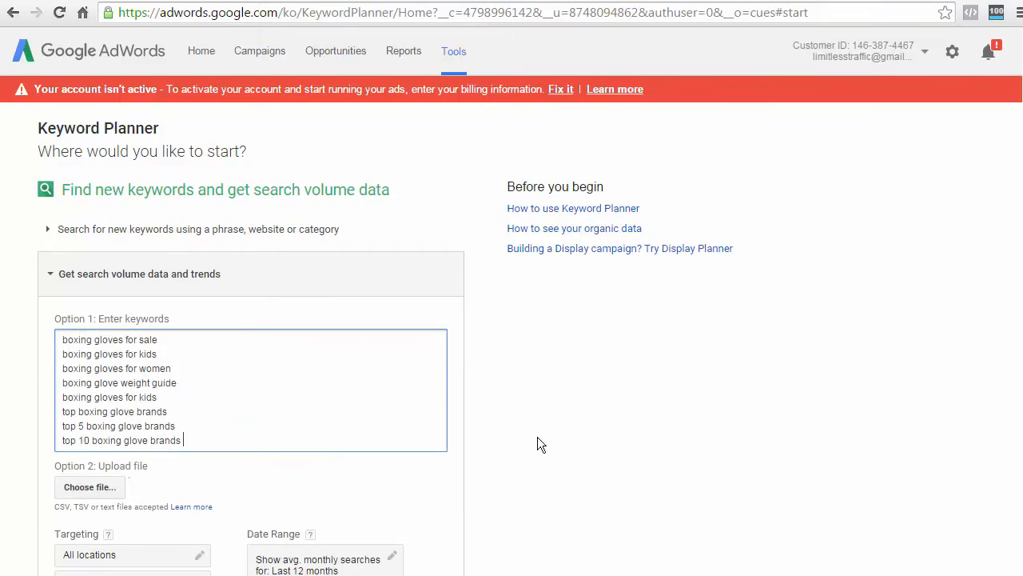
scroll("down", 3)
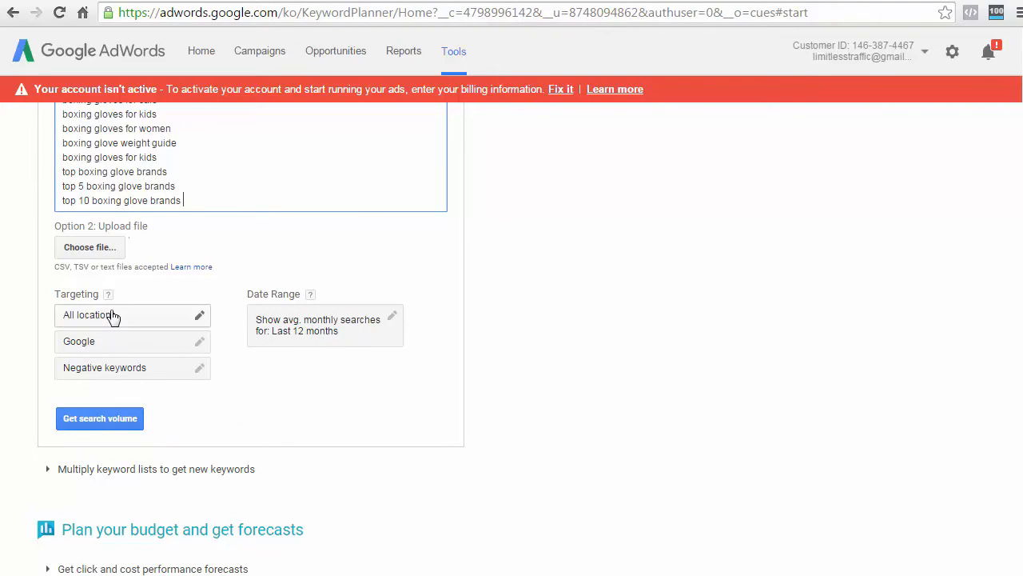
left_click(99, 419)
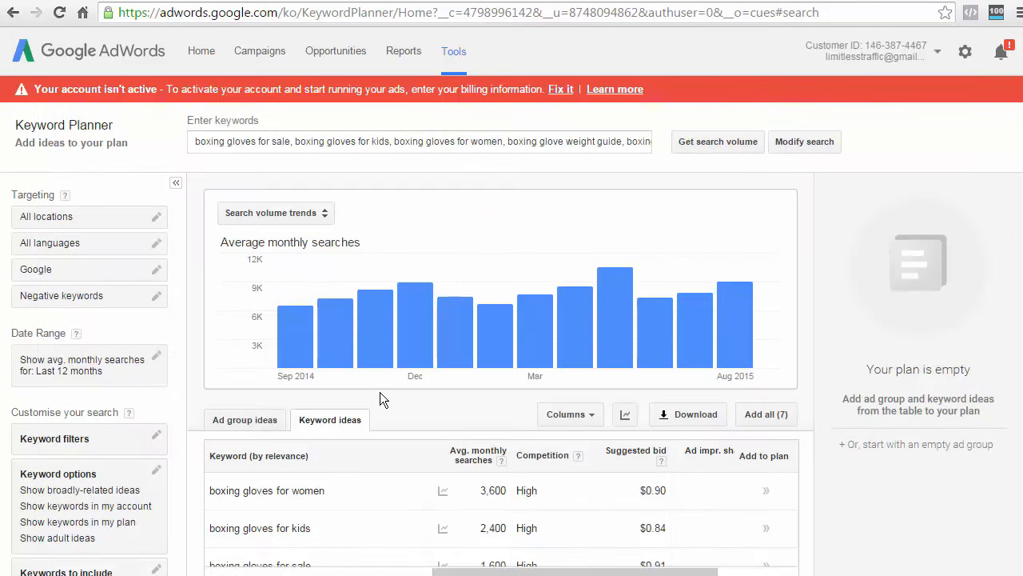
scroll("down", 3)
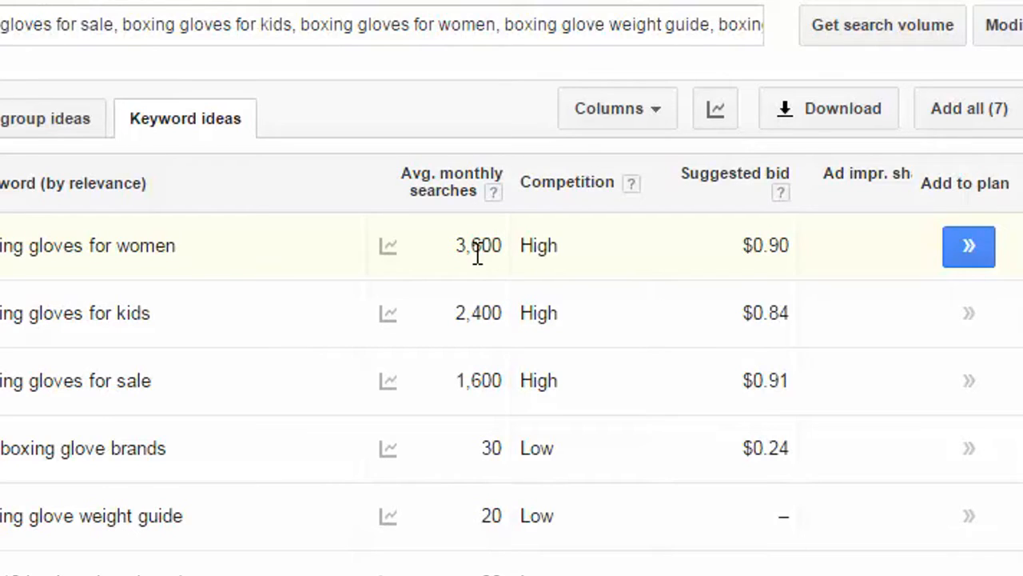
mouse_move(589, 253)
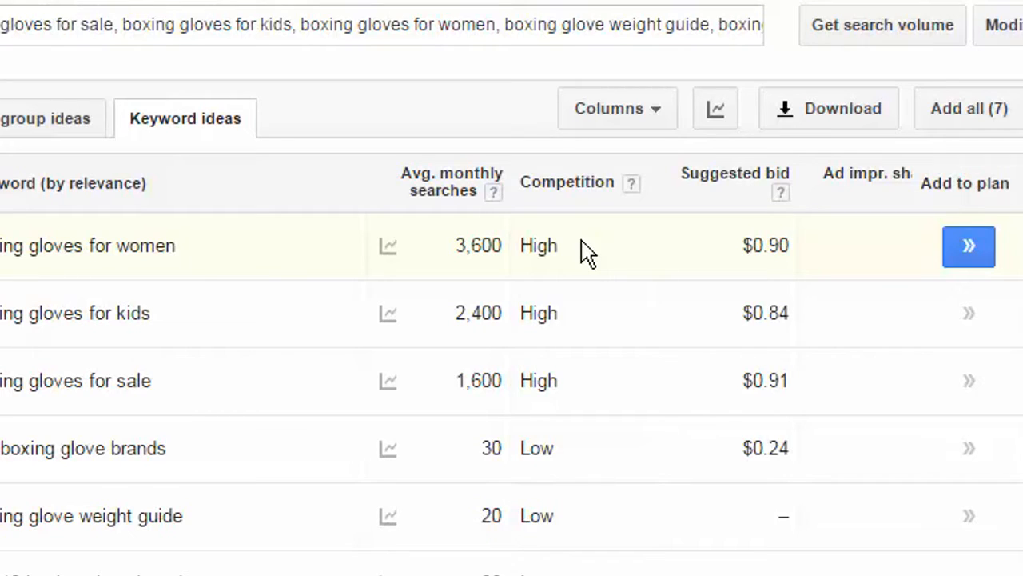
mouse_move(588, 192)
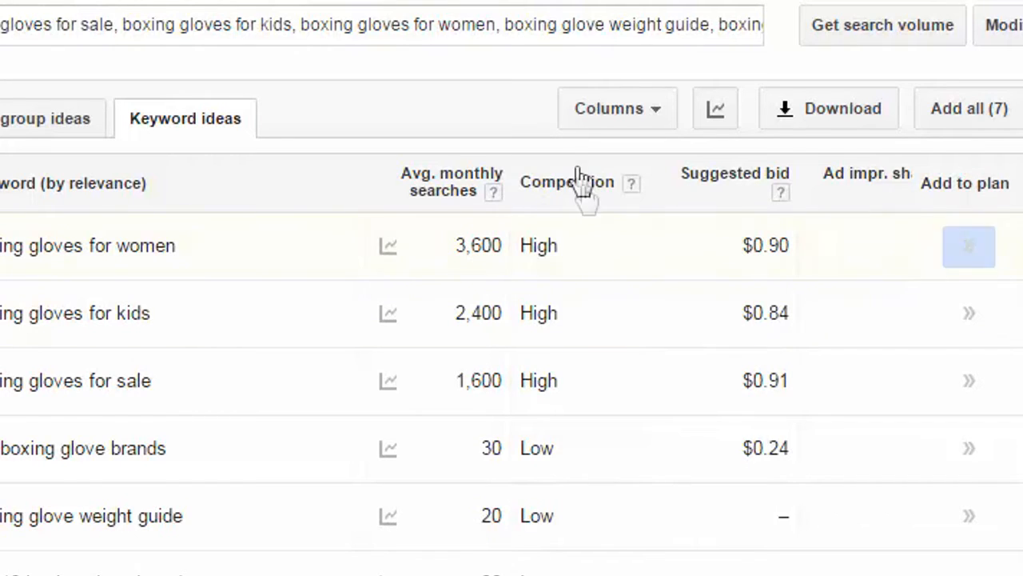
mouse_move(700, 247)
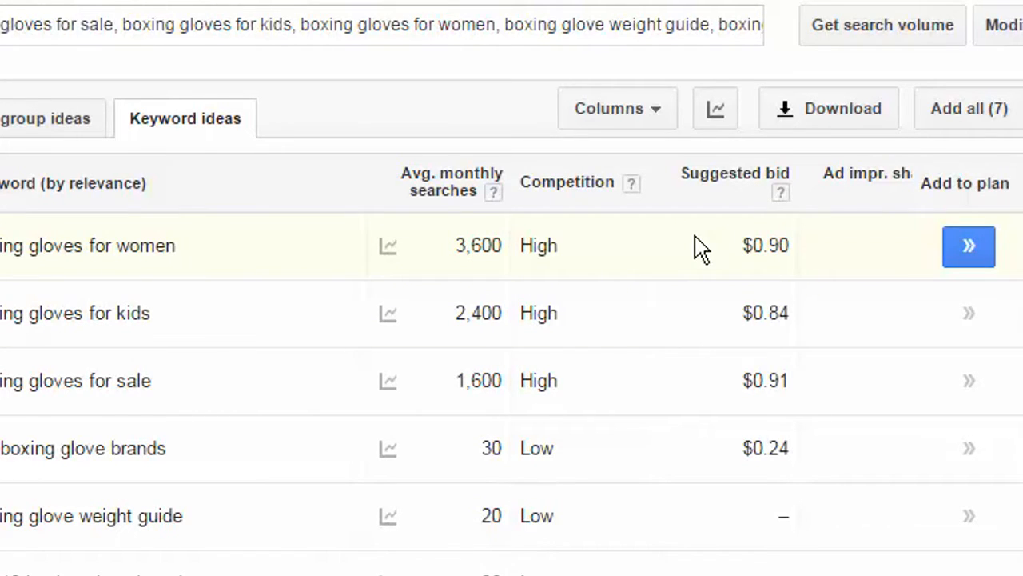
mouse_move(719, 259)
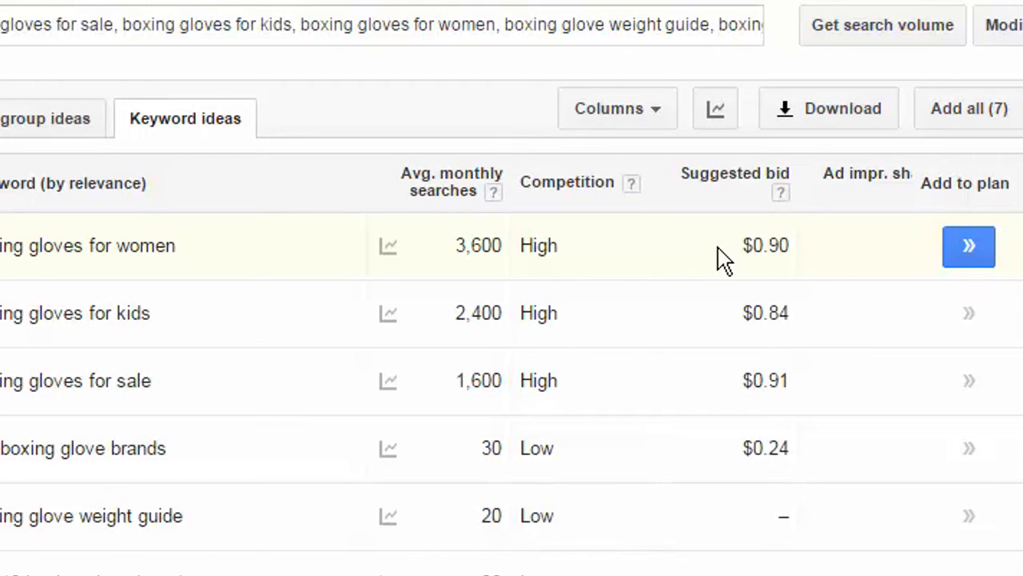
mouse_move(812, 285)
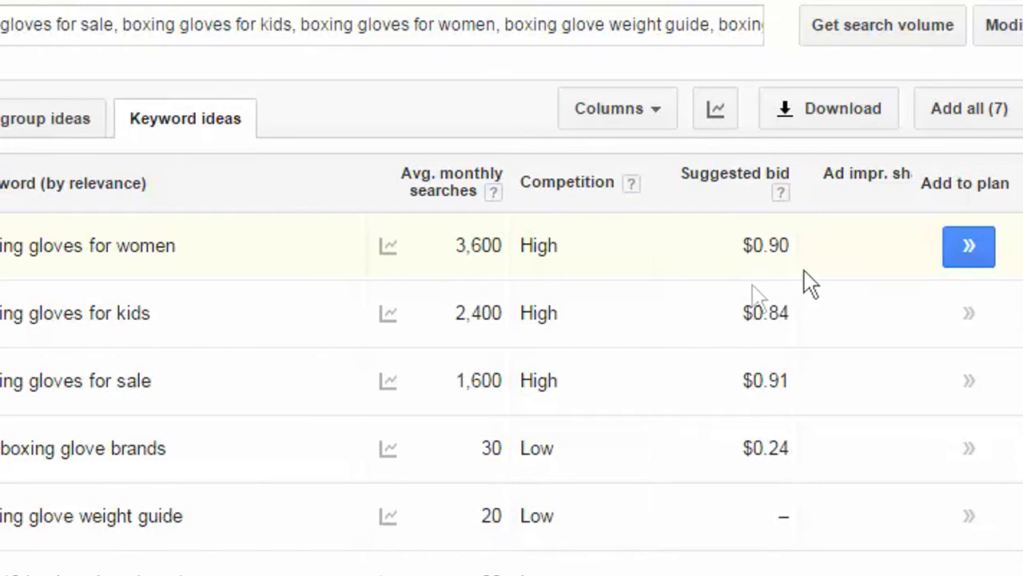
mouse_move(679, 269)
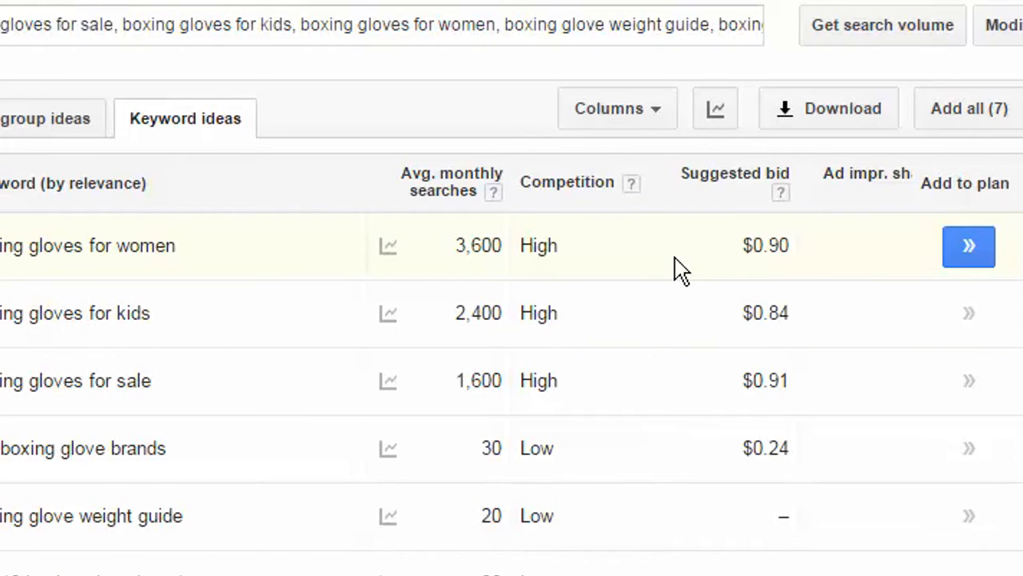
mouse_move(702, 256)
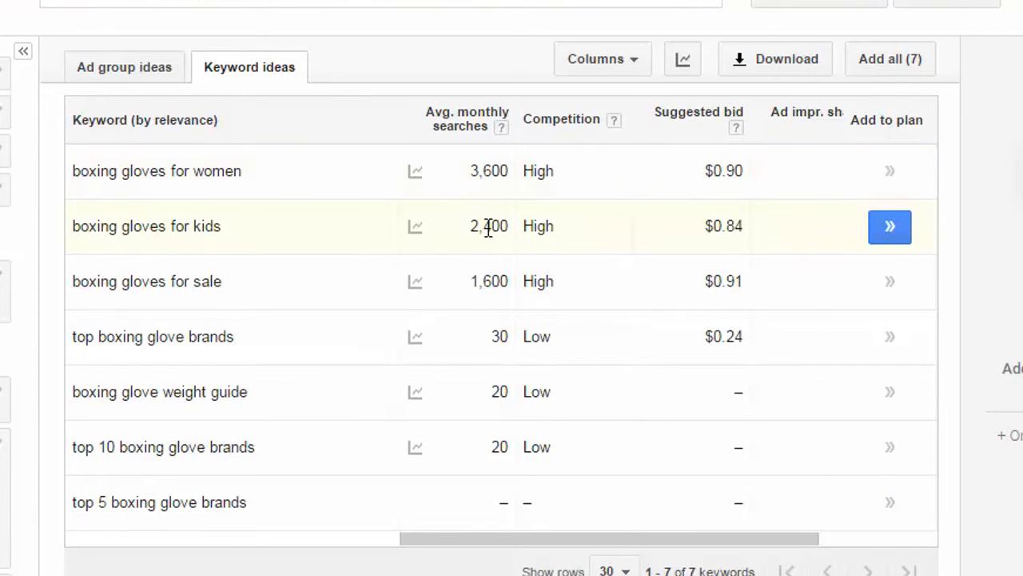
mouse_move(503, 282)
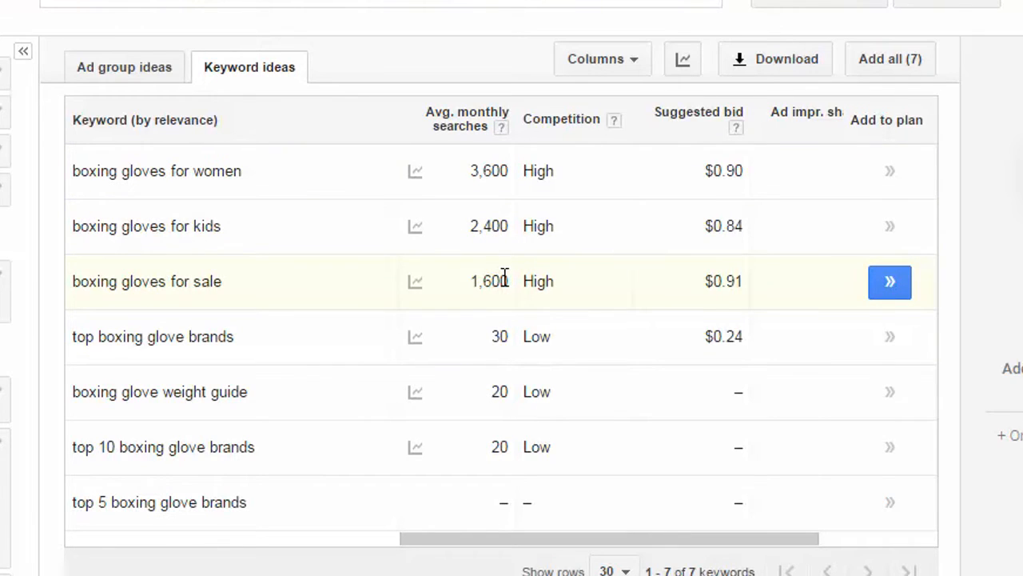
mouse_move(495, 371)
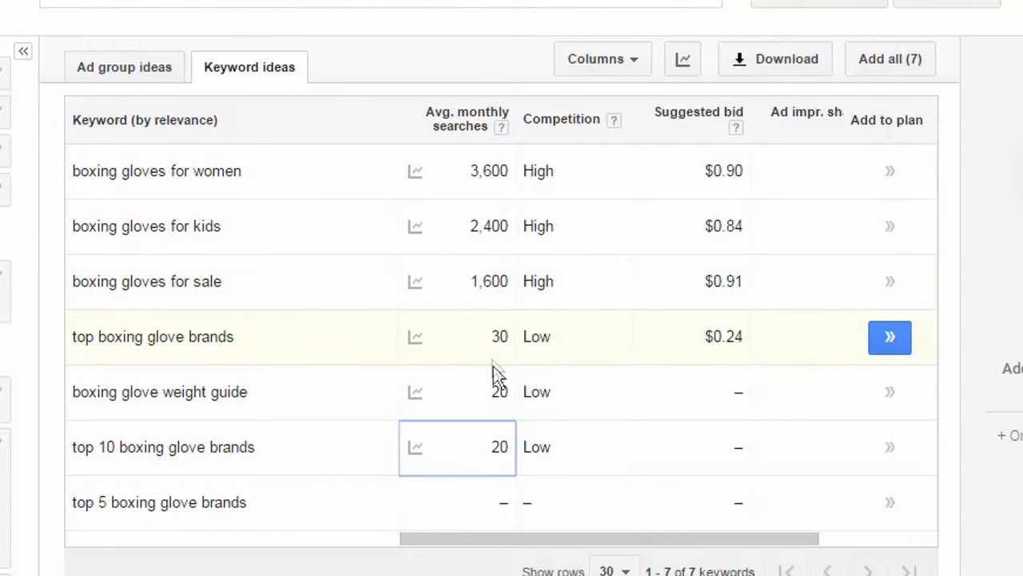
mouse_move(489, 352)
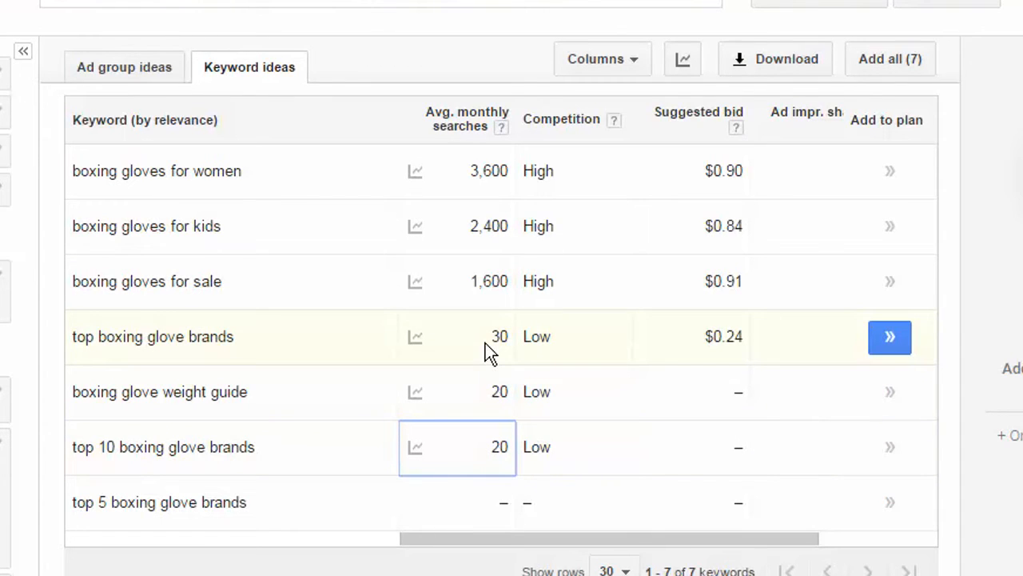
mouse_move(526, 345)
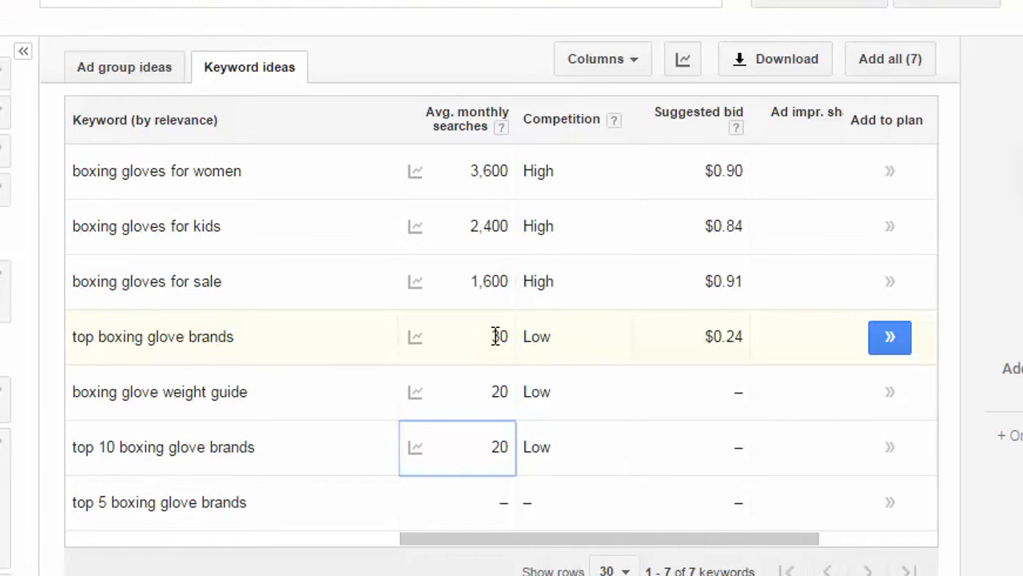
mouse_move(534, 330)
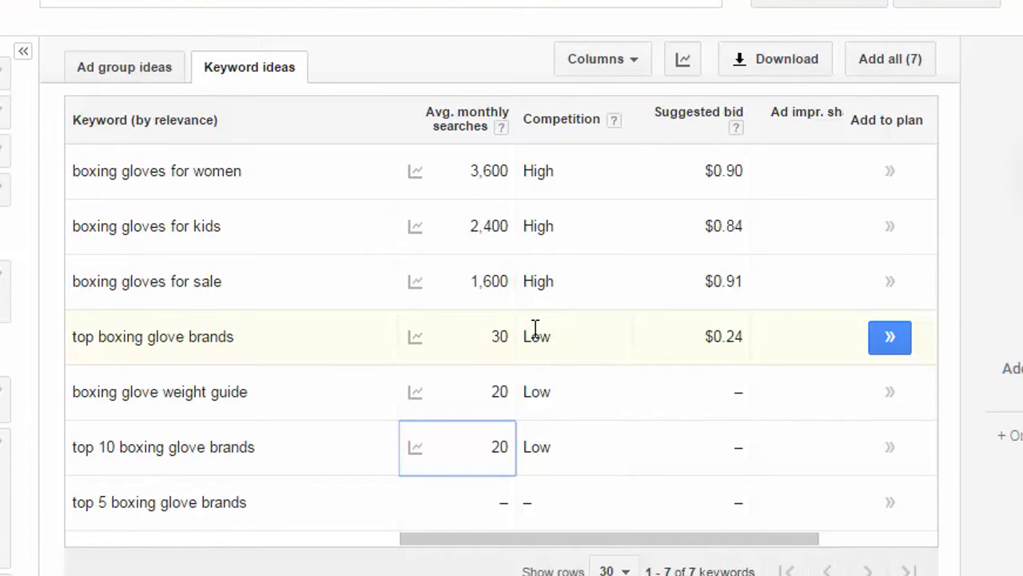
mouse_move(524, 345)
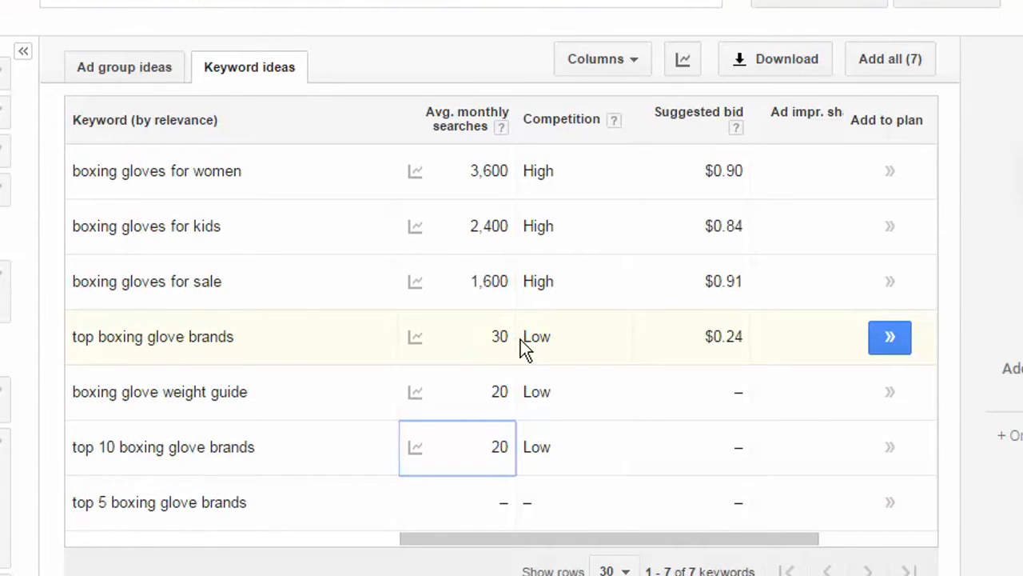
mouse_move(529, 342)
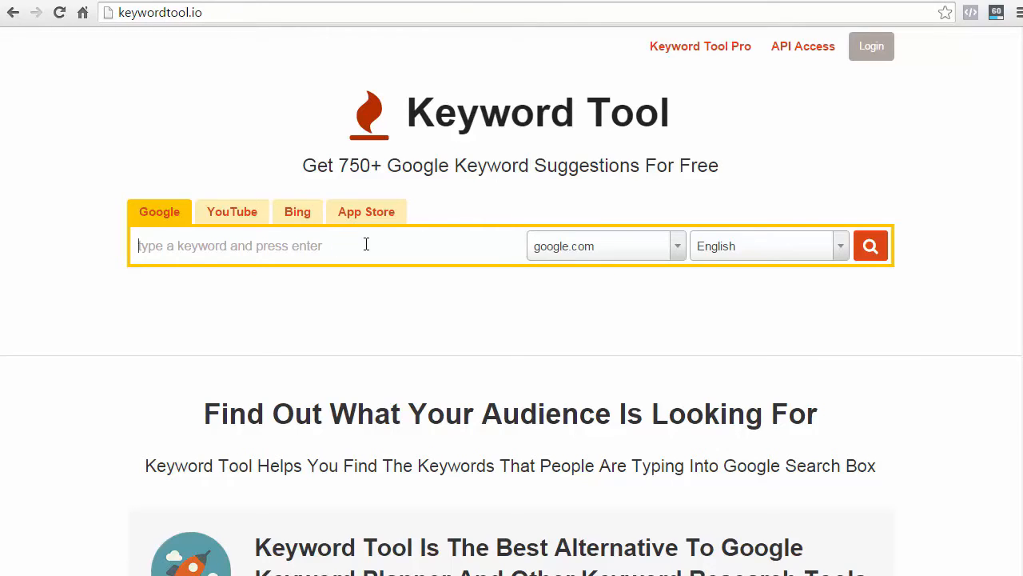
mouse_move(426, 250)
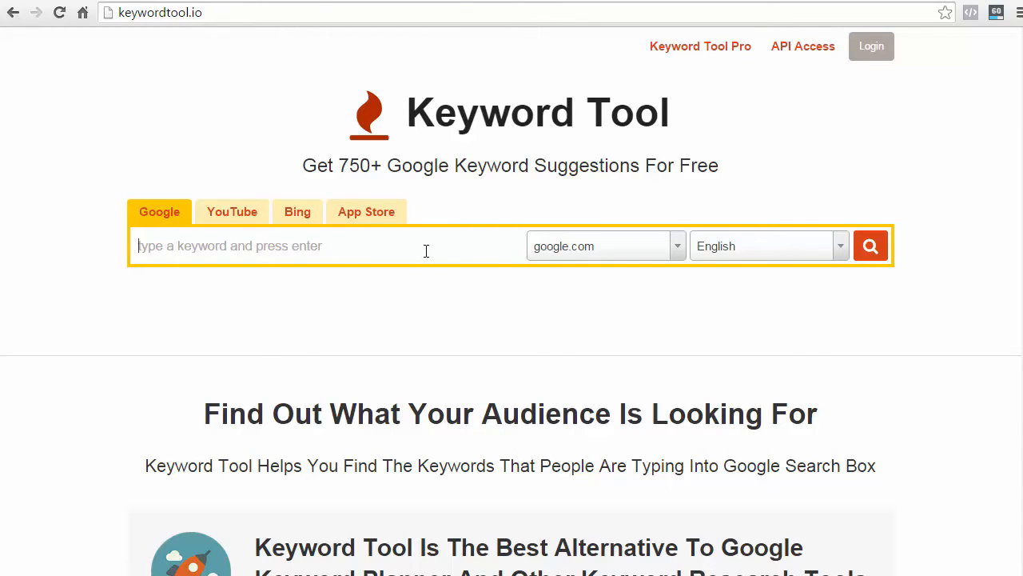
Run a KeywordTool.io Google search for 'boxing glove', returning 484 unique keywords
type("boxing glove")
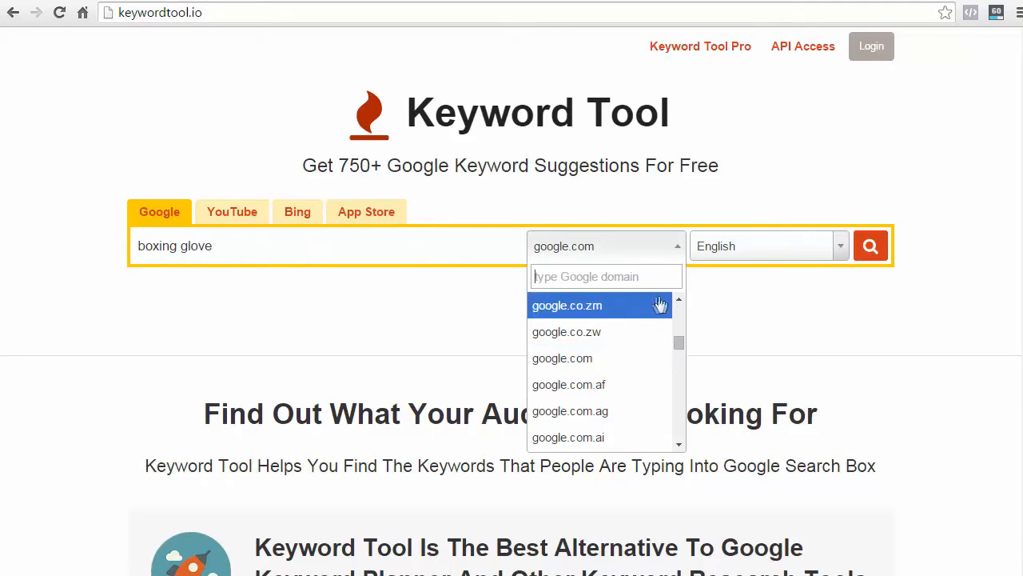
mouse_move(554, 257)
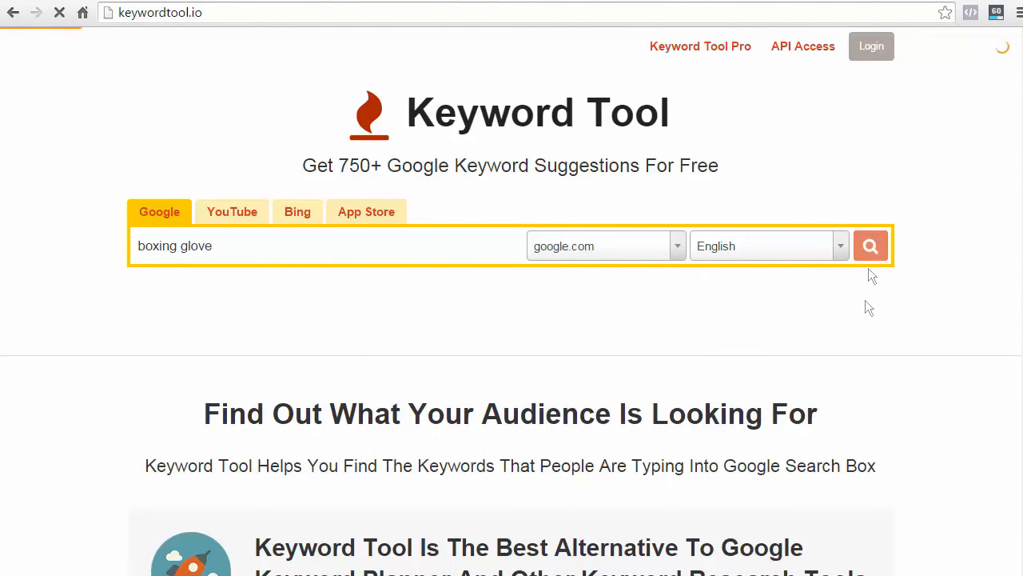
left_click(870, 246)
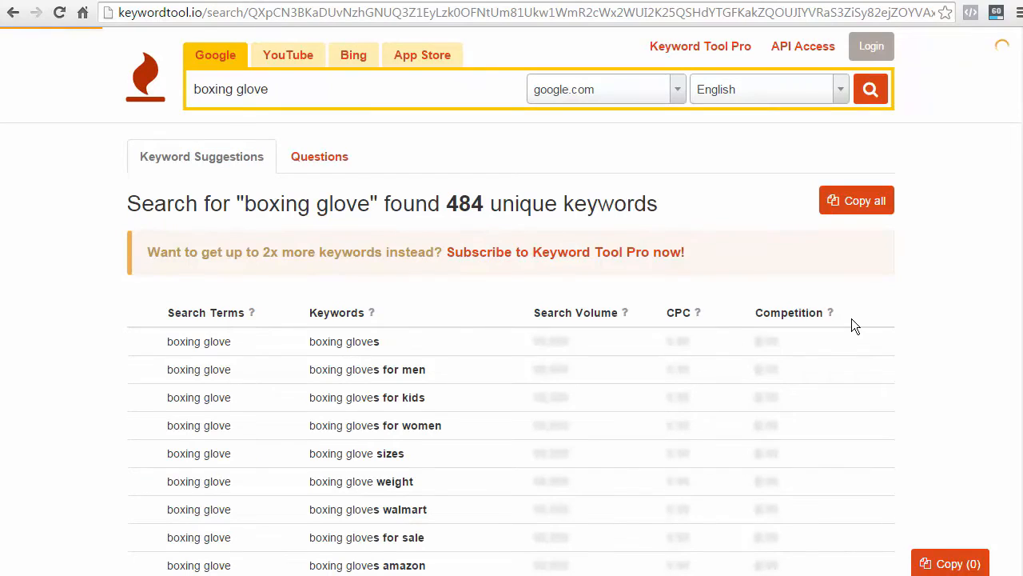
Check boxing gloves for kids and boxing gloves for sale among the five keywords to copy
scroll("down", 3)
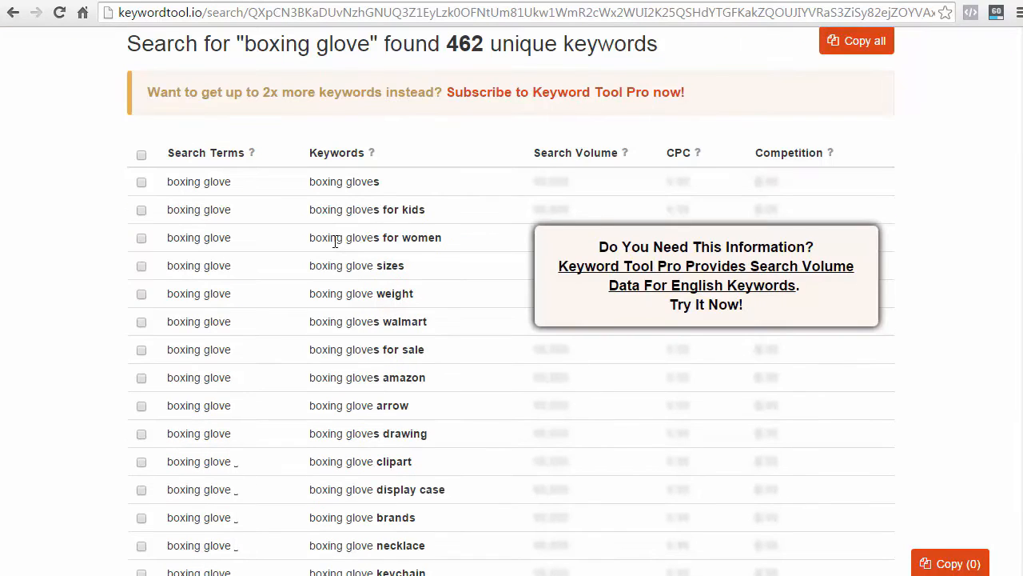
mouse_move(630, 178)
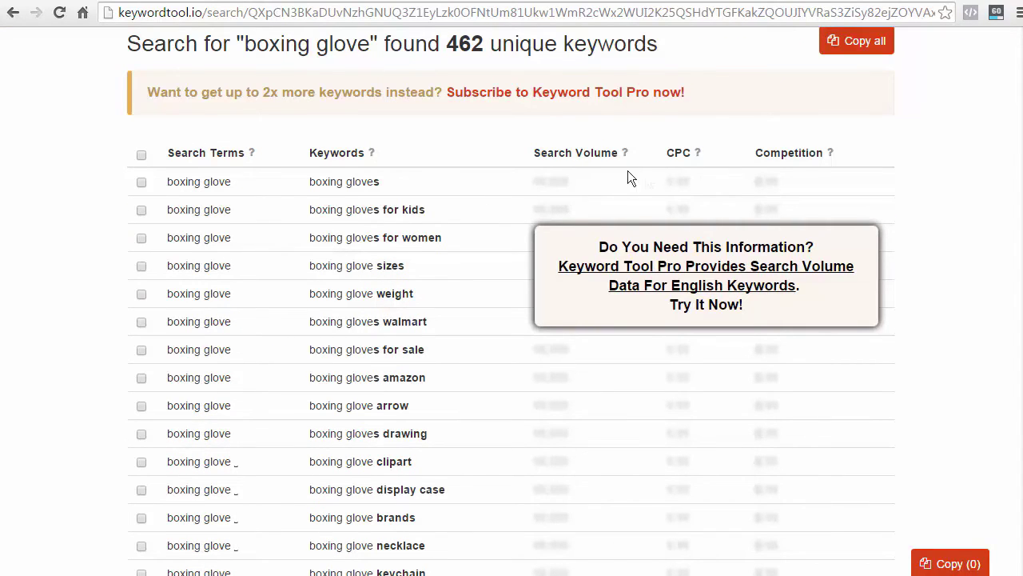
mouse_move(745, 234)
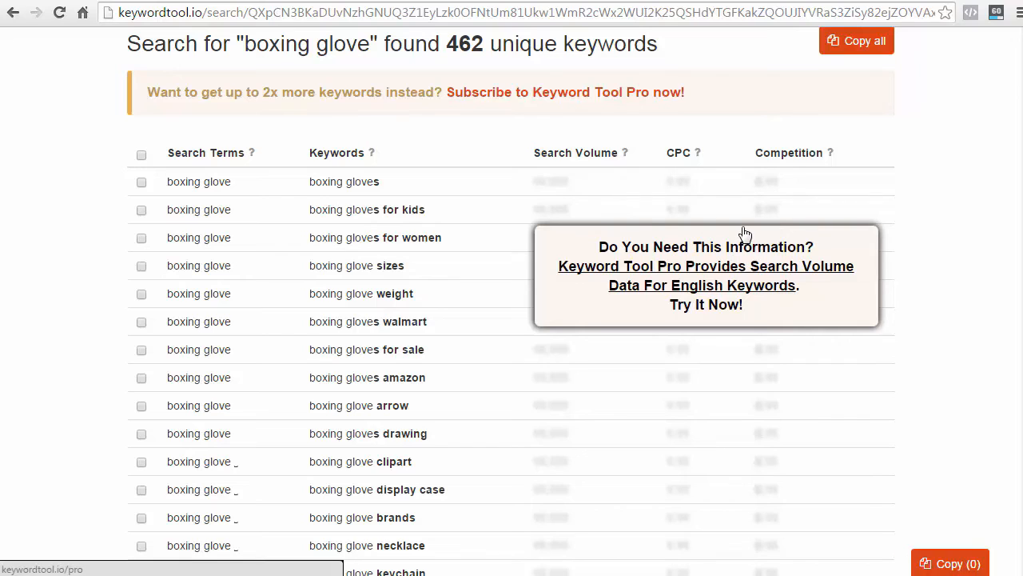
mouse_move(664, 278)
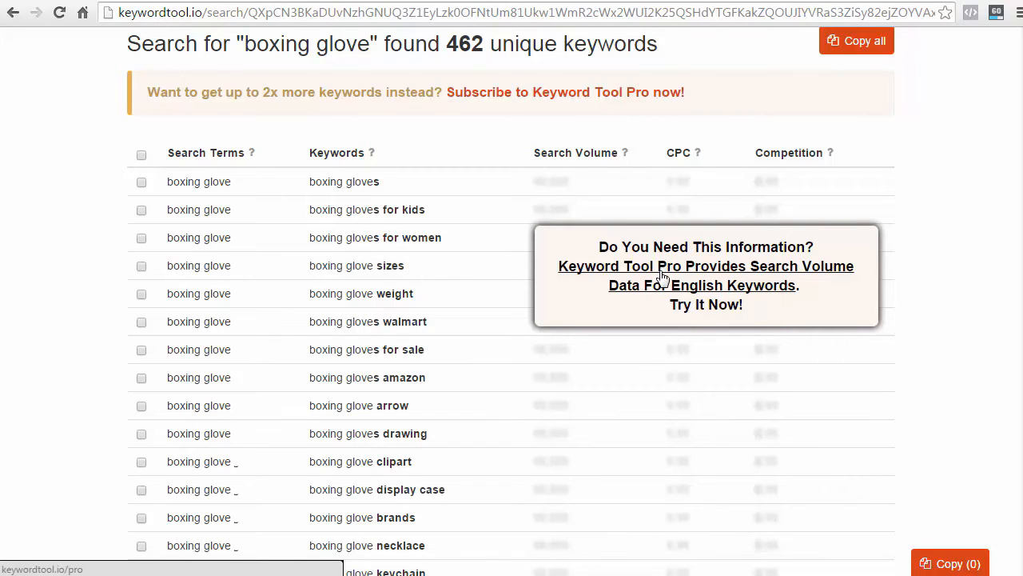
mouse_move(656, 269)
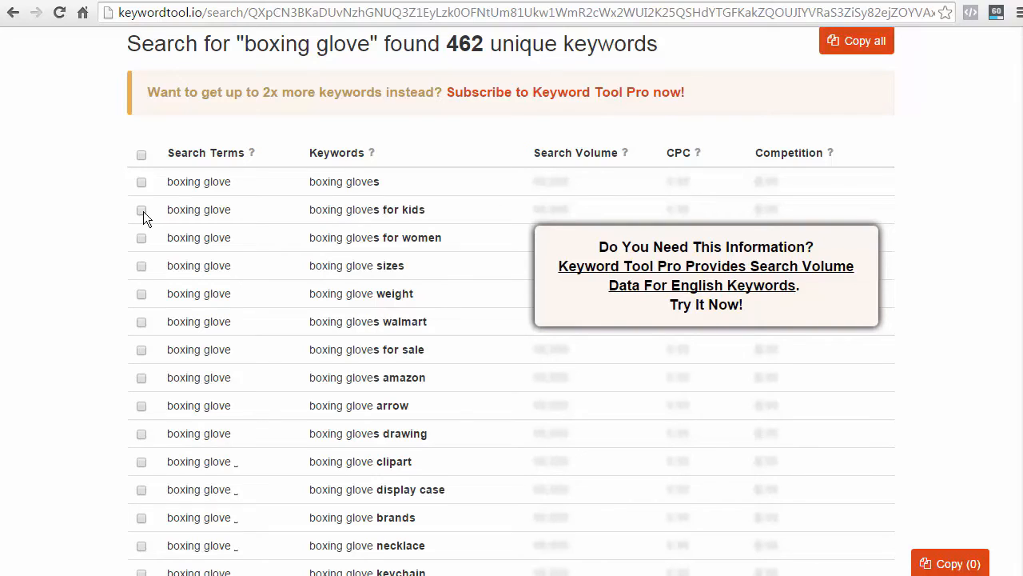
left_click(141, 210)
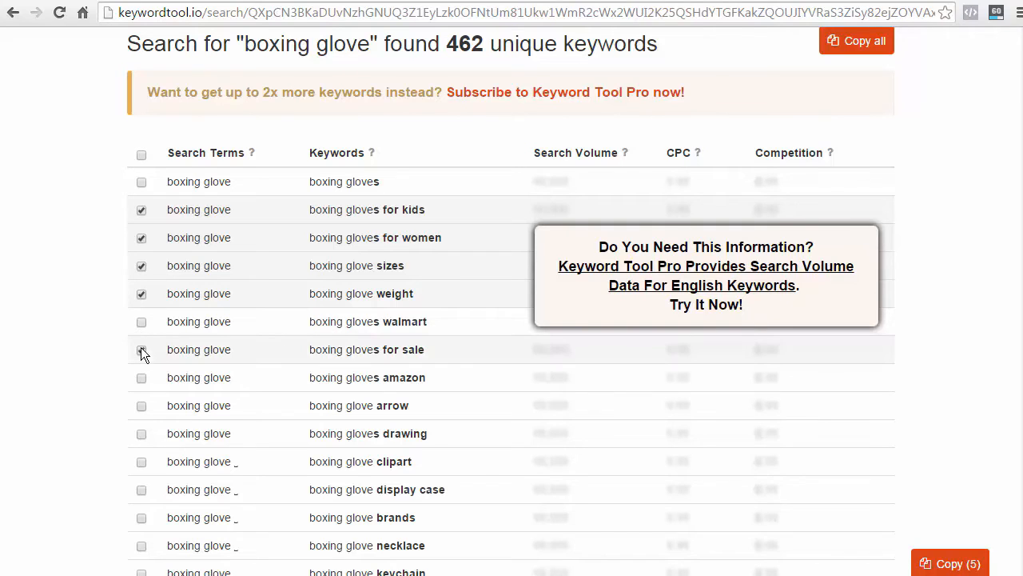
left_click(950, 563)
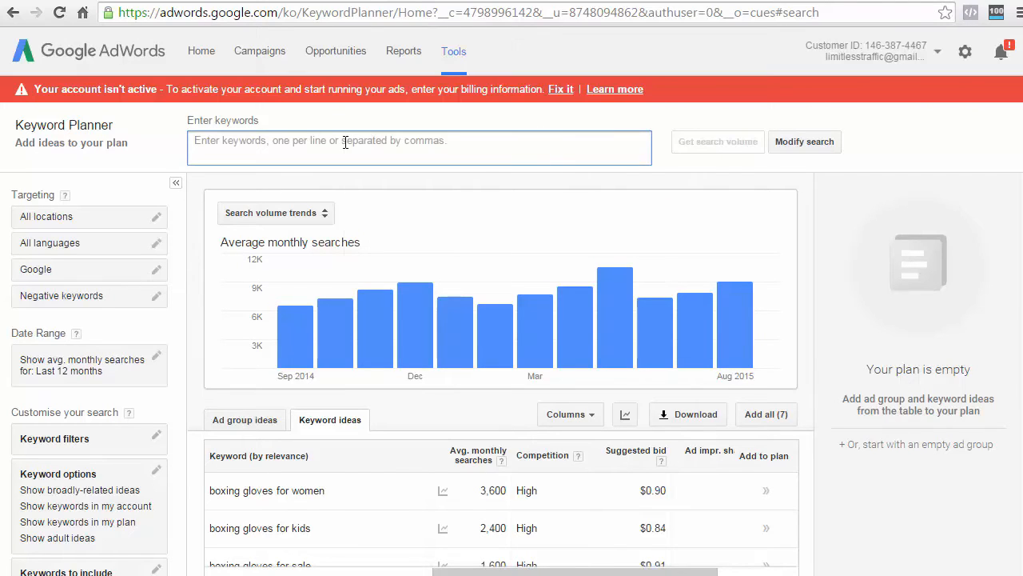
Enter boxing gloves for kids, for women, sizes and weight into Keyword Planner and view their volumes
type("boxing gloves for kids,boxing gloves for women,boxing glove sizes,boxing glove weight,boxing gloves for sale")
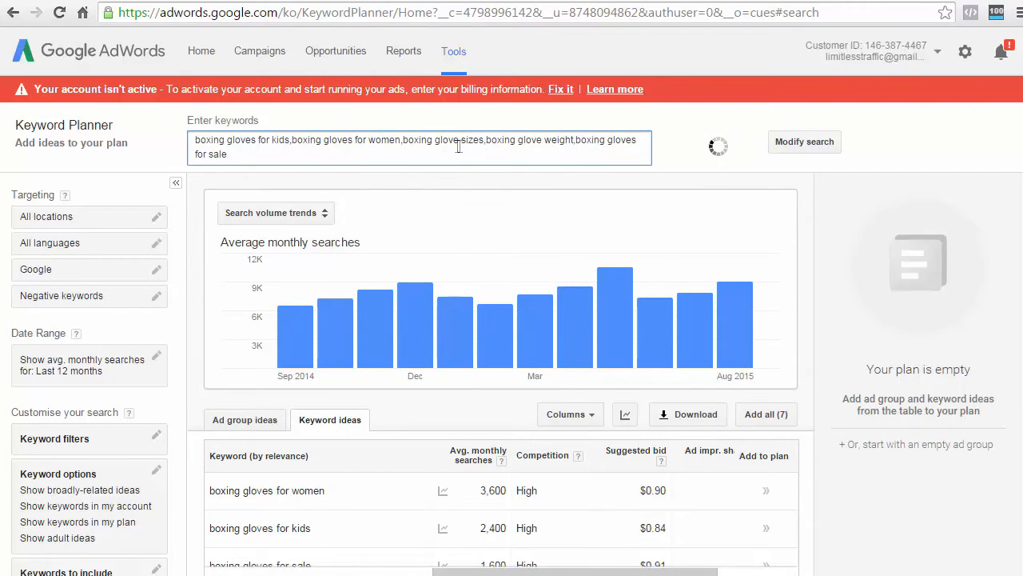
scroll("down", 3)
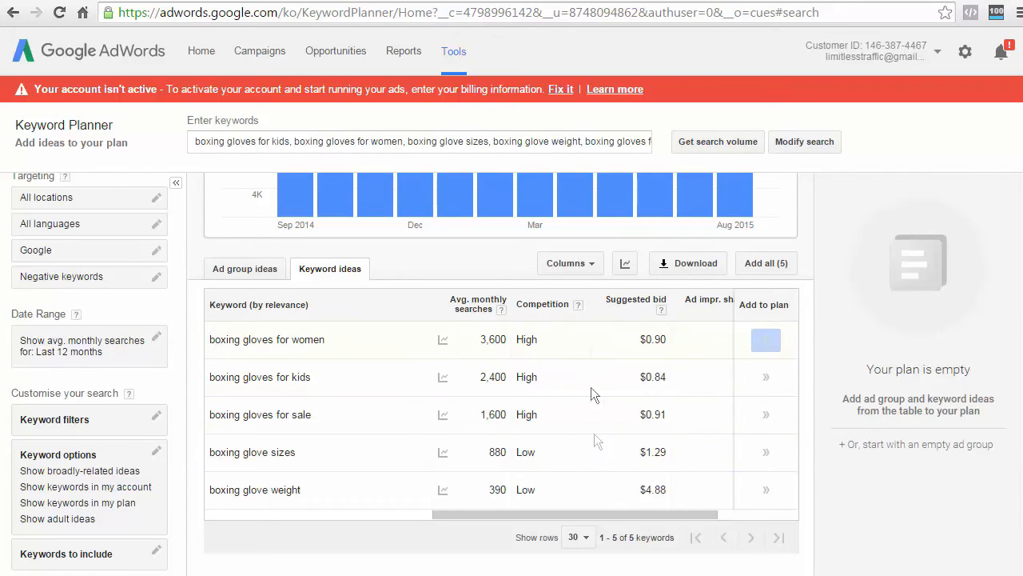
mouse_move(473, 268)
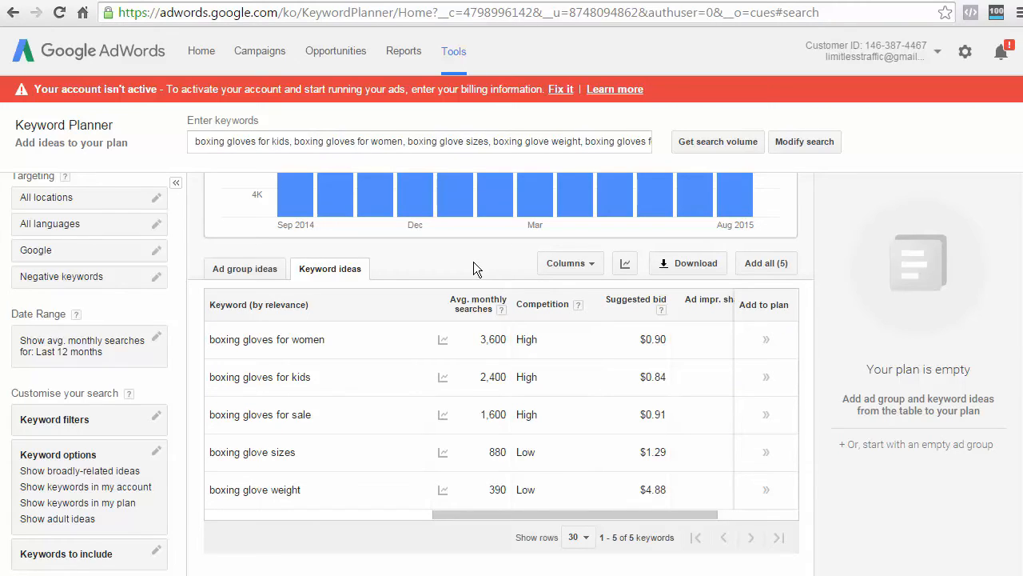
mouse_move(519, 489)
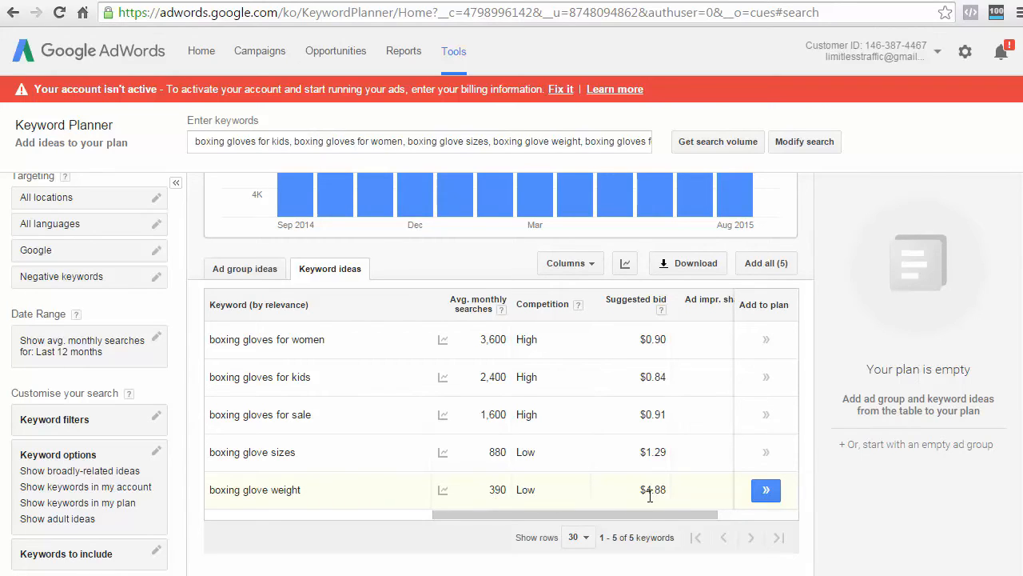
mouse_move(611, 498)
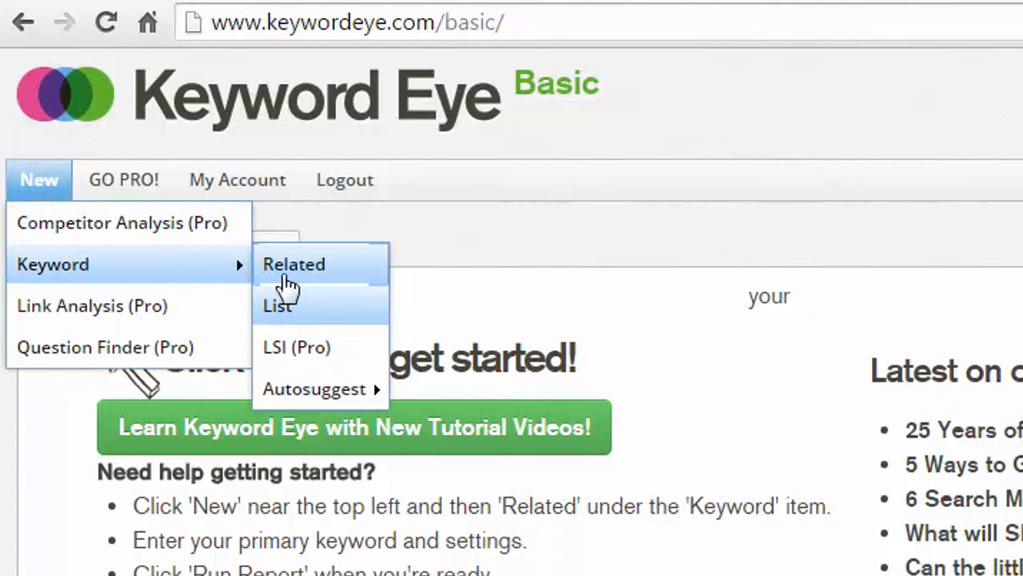
mouse_move(313, 390)
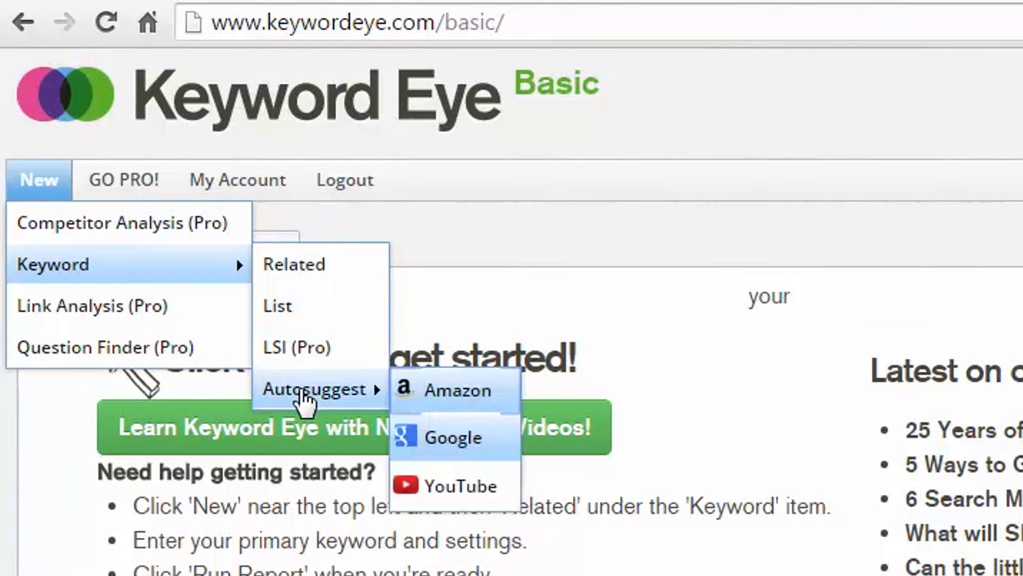
mouse_move(454, 448)
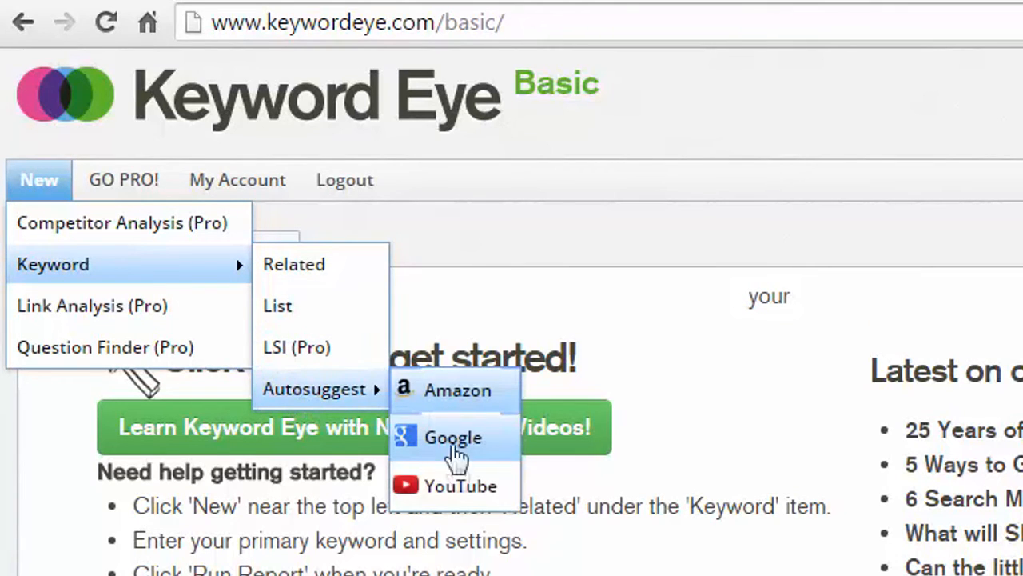
mouse_move(306, 285)
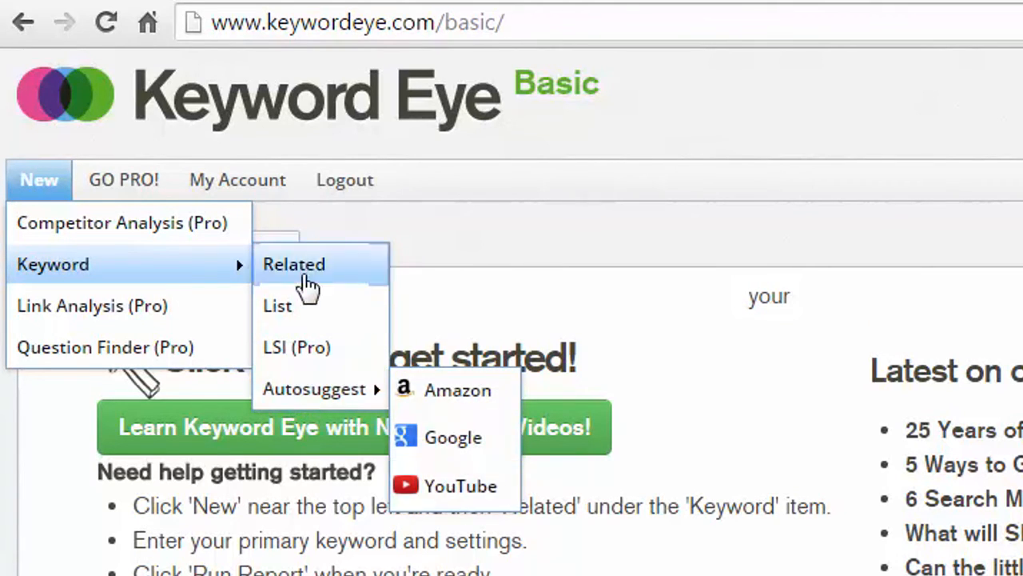
Run a Keyword Eye related-keywords report for 'boxing gloves' in the United States
left_click(295, 264)
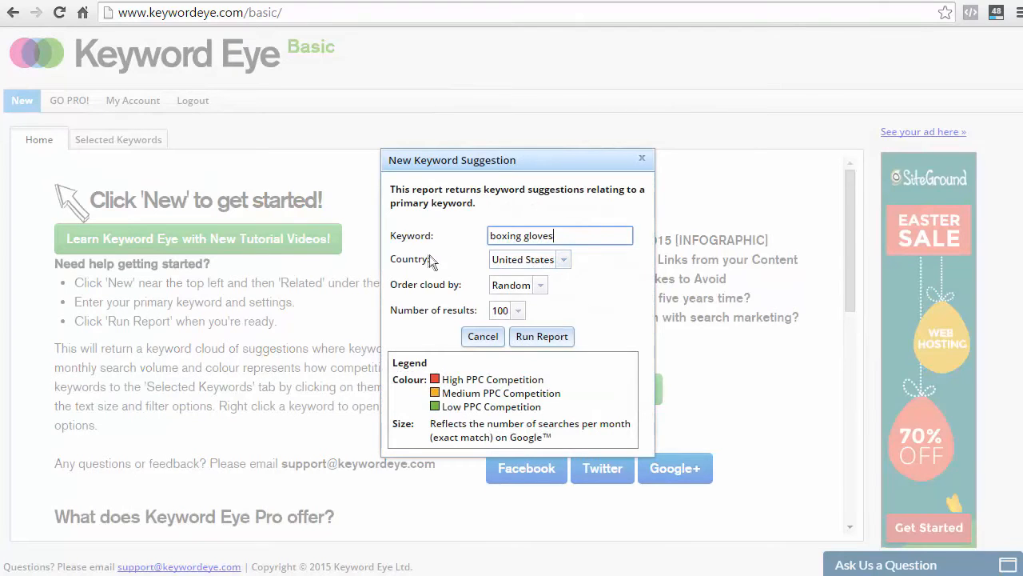
mouse_move(502, 301)
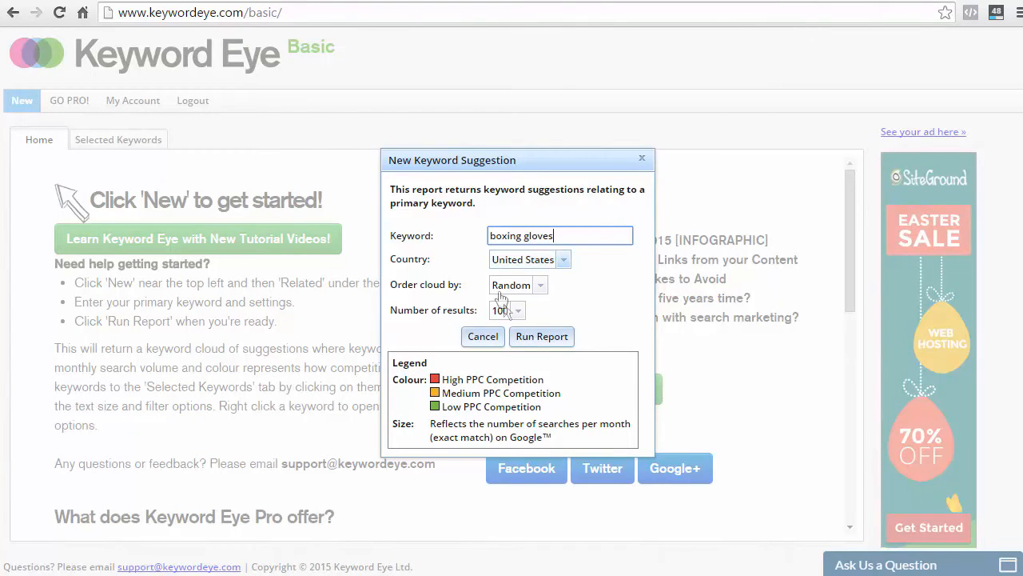
left_click(540, 335)
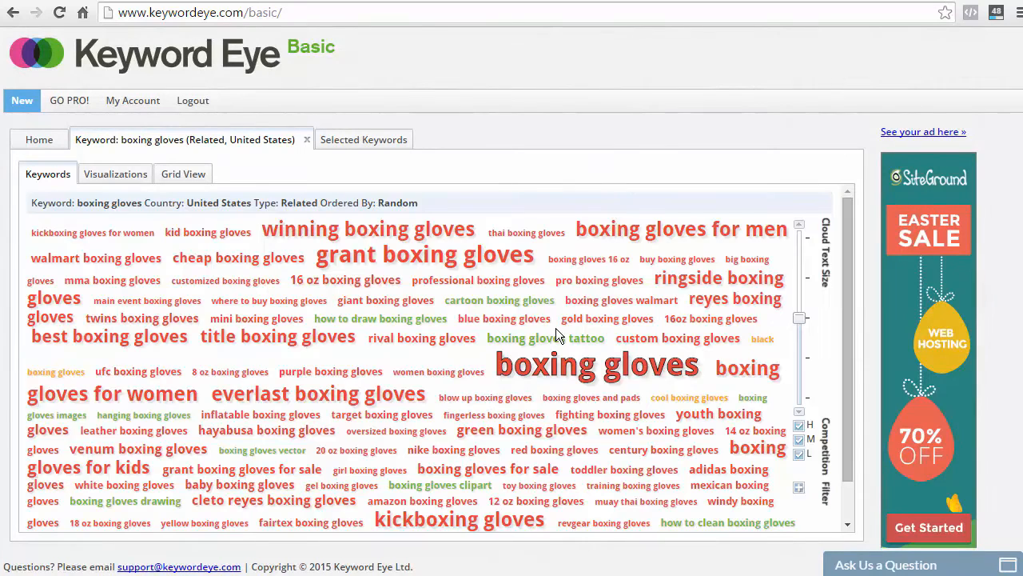
mouse_move(414, 275)
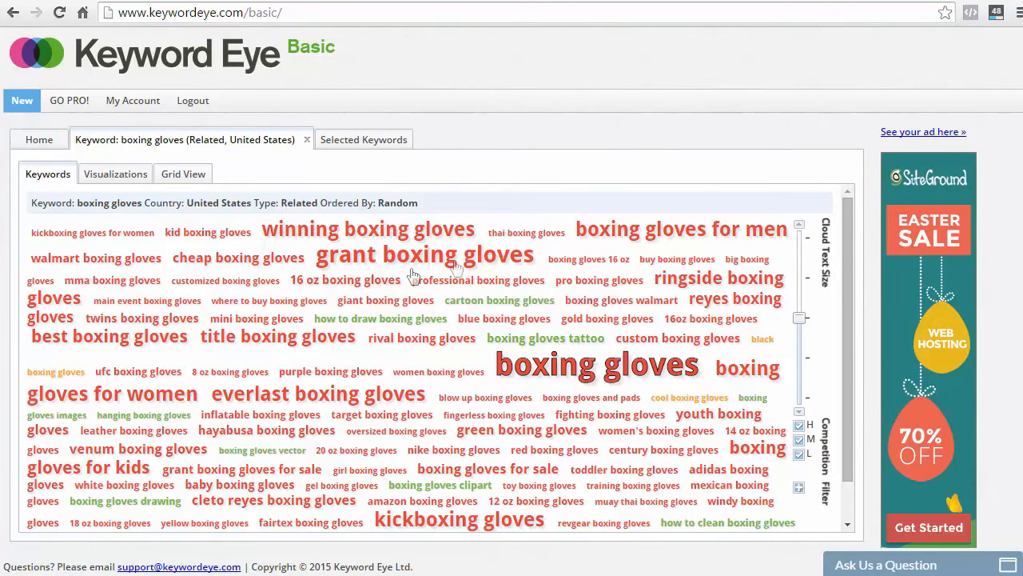
mouse_move(422, 334)
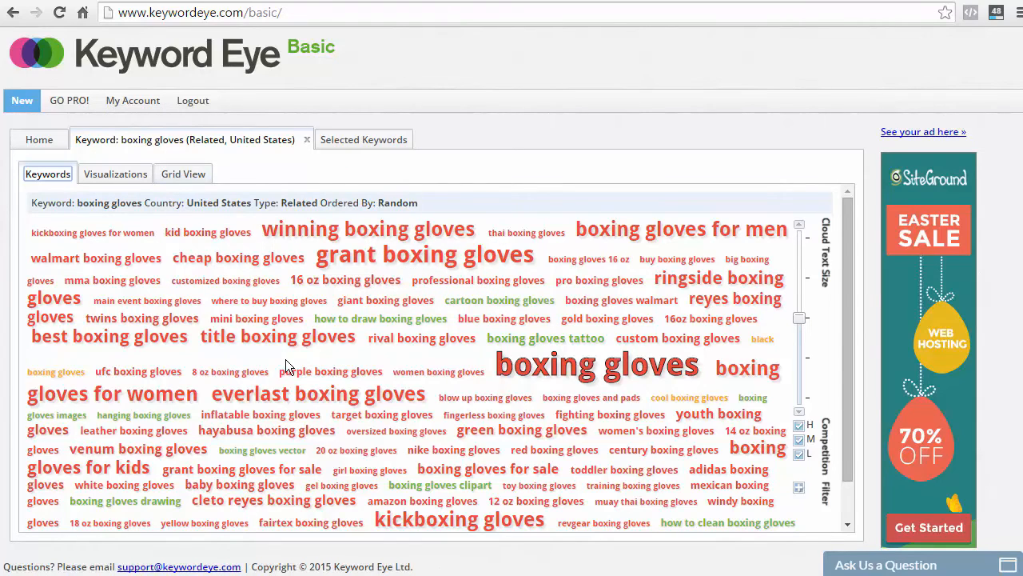
Switch the boxing gloves report to Grid View showing volume and PPC competition for 99 keywords
left_click(182, 173)
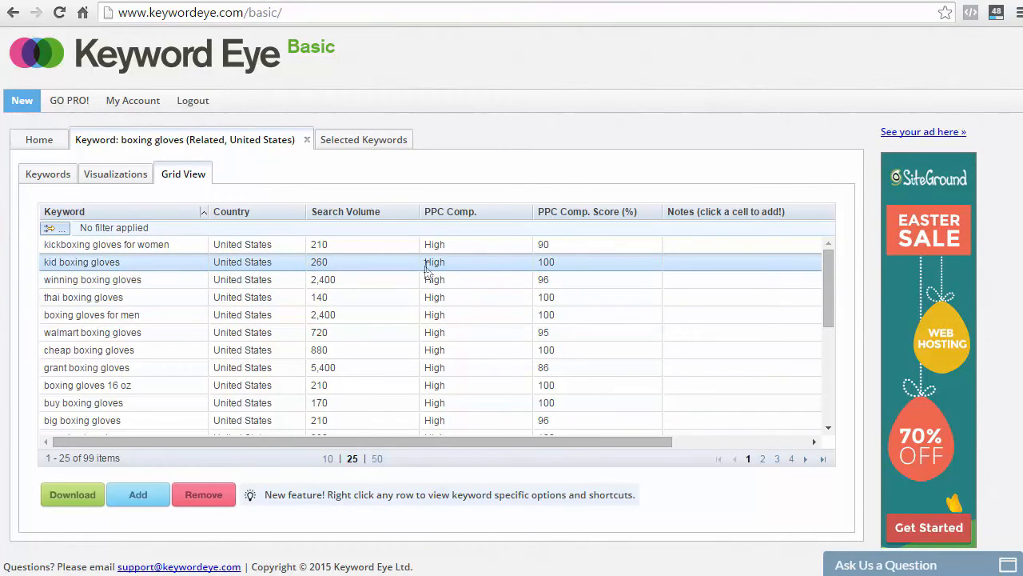
Select the boxing gloves for men, twins, main event and reyes boxing gloves rows
left_click(91, 314)
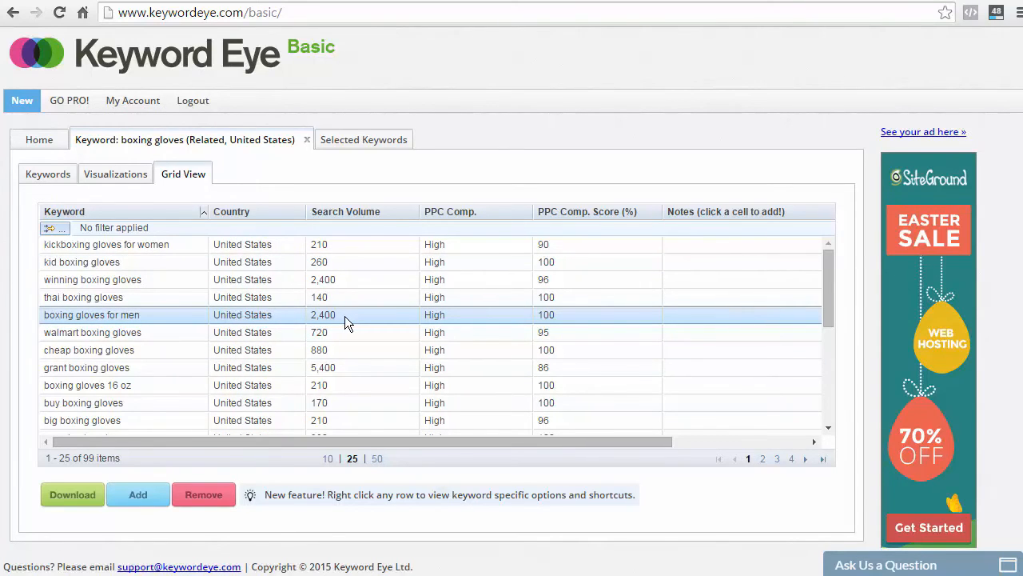
scroll("down", 3)
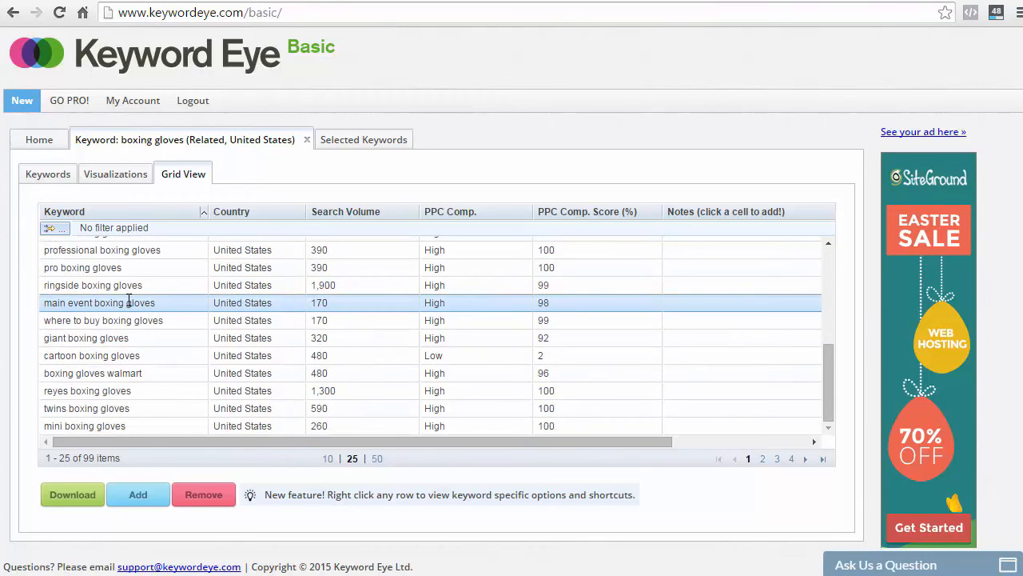
left_click(86, 408)
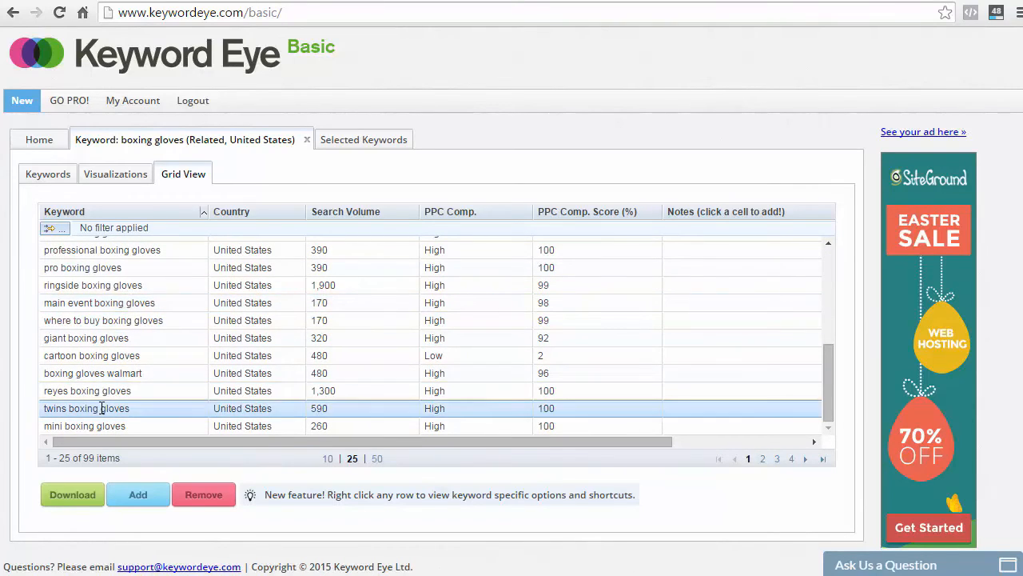
left_click(99, 303)
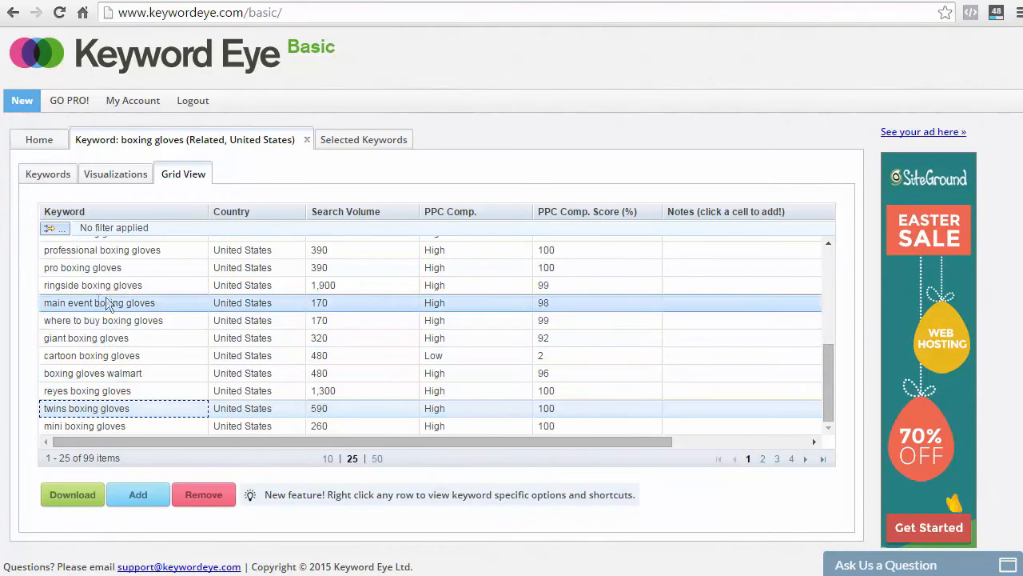
left_click(92, 284)
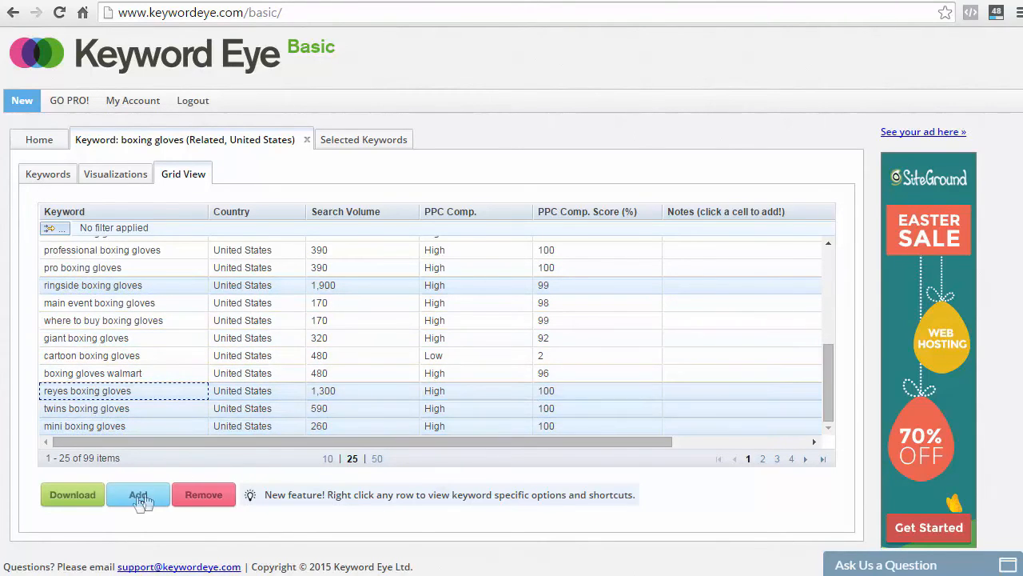
Add the picked keywords to the selected list and download the keyword table as a CSV
left_click(72, 494)
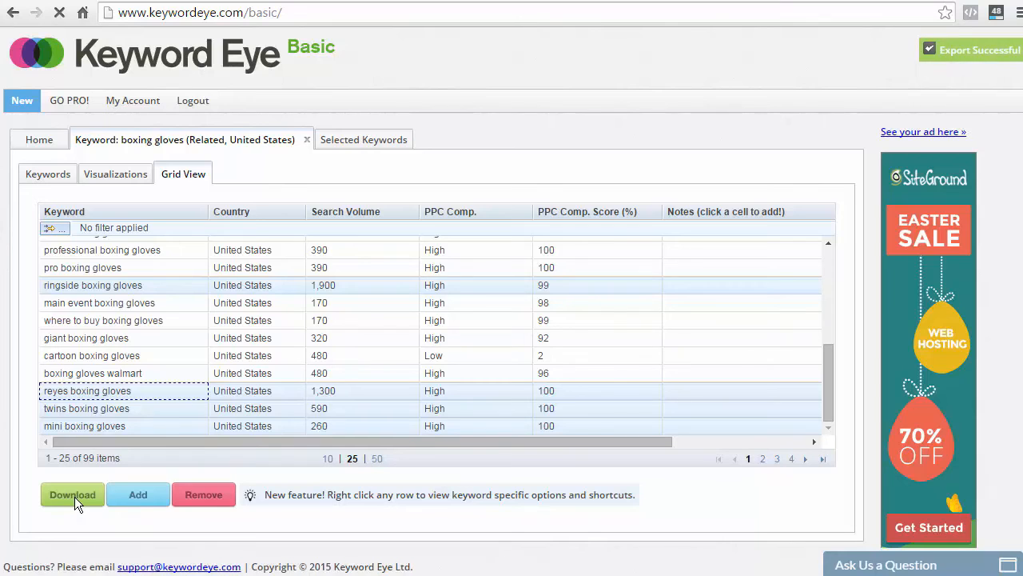
left_click(72, 494)
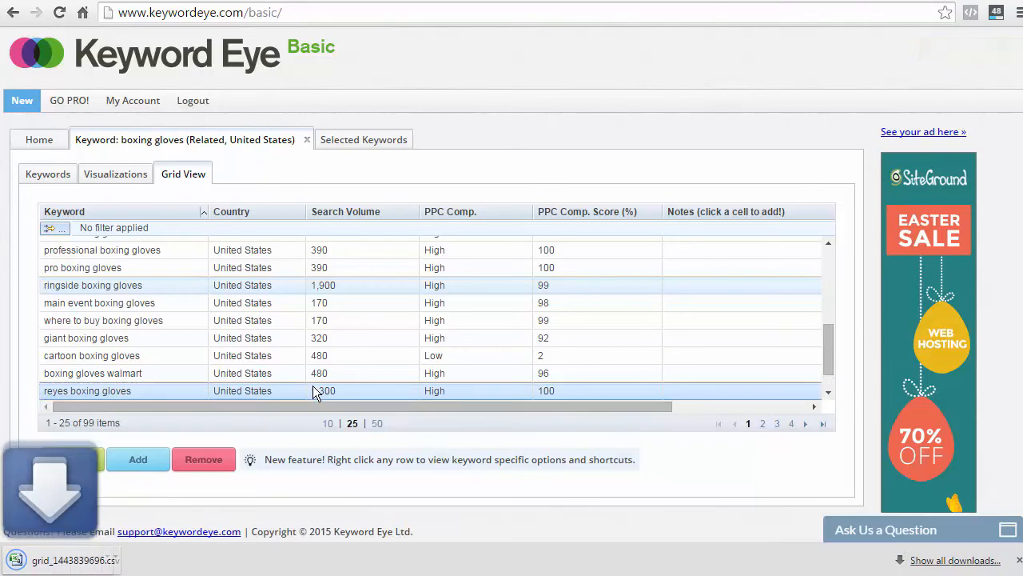